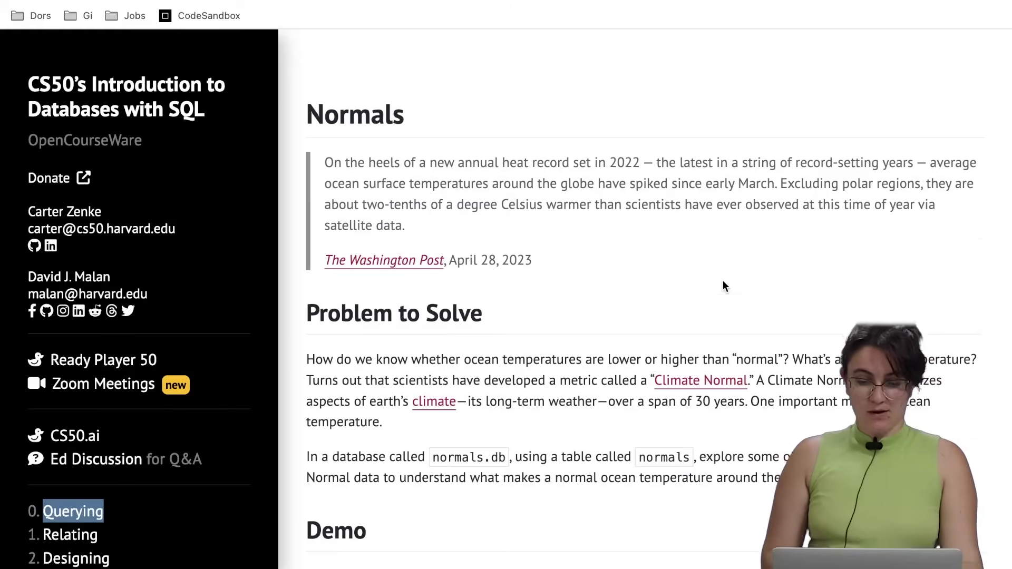
Expand the 'Download the distribution code' instructions on the Normals problem page and read them.
{"action": "scroll", "scroll_direction": "down", "scroll_amount": 3}
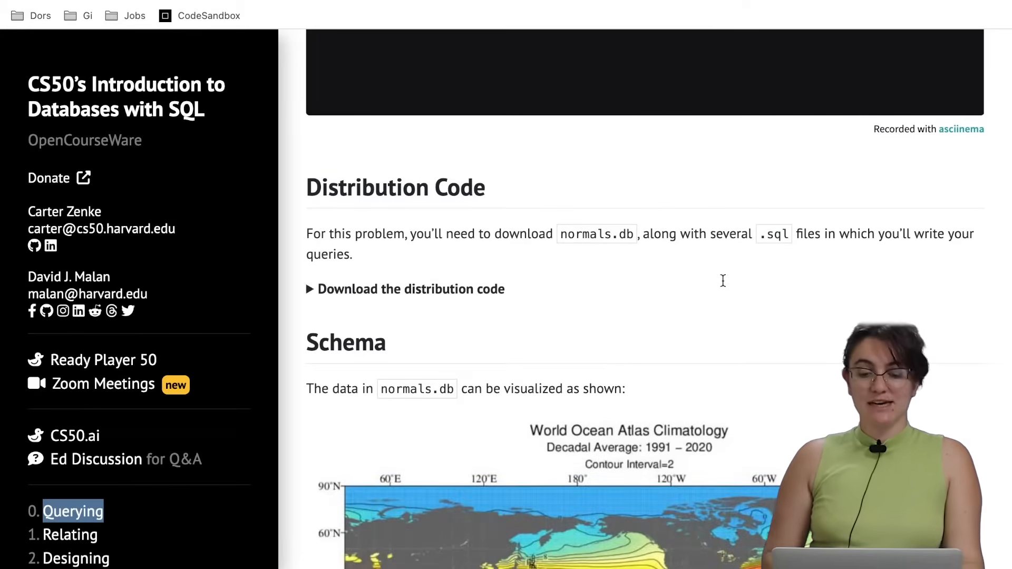
{"action": "left_click", "coordinate": [410, 289]}
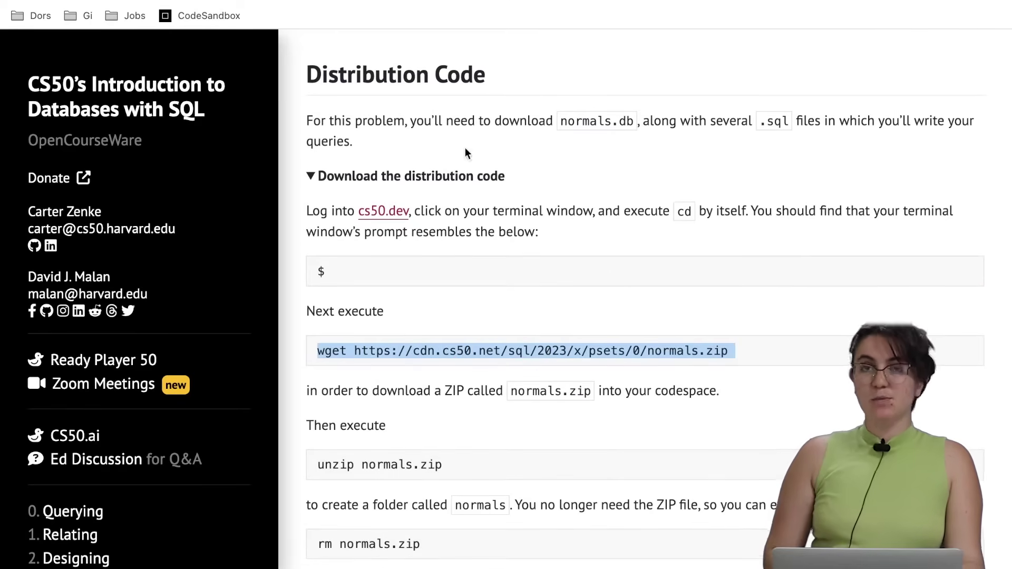
{"action": "scroll", "scroll_direction": "down", "scroll_amount": 3}
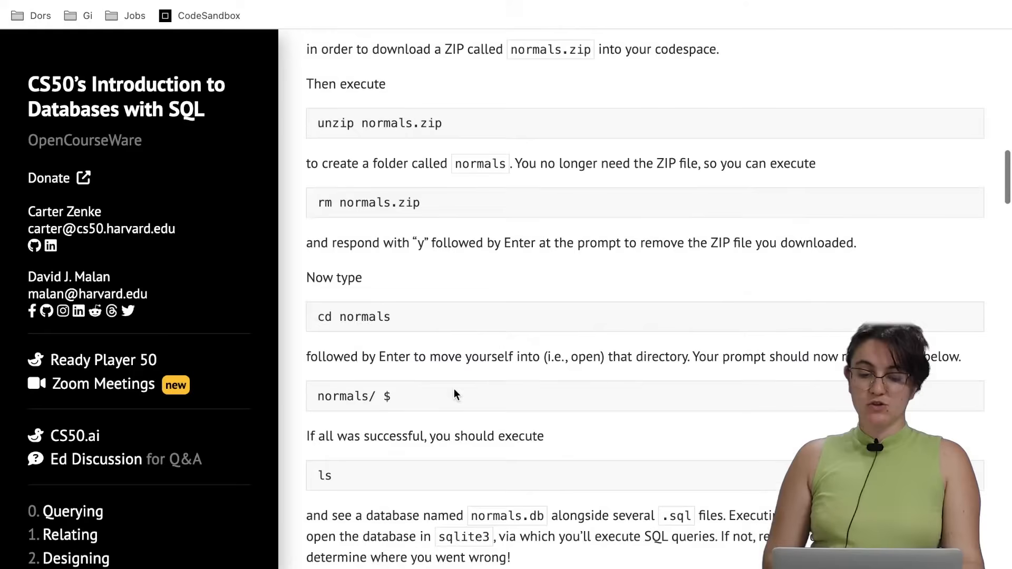
{"action": "left_click", "coordinate": [187, 15]}
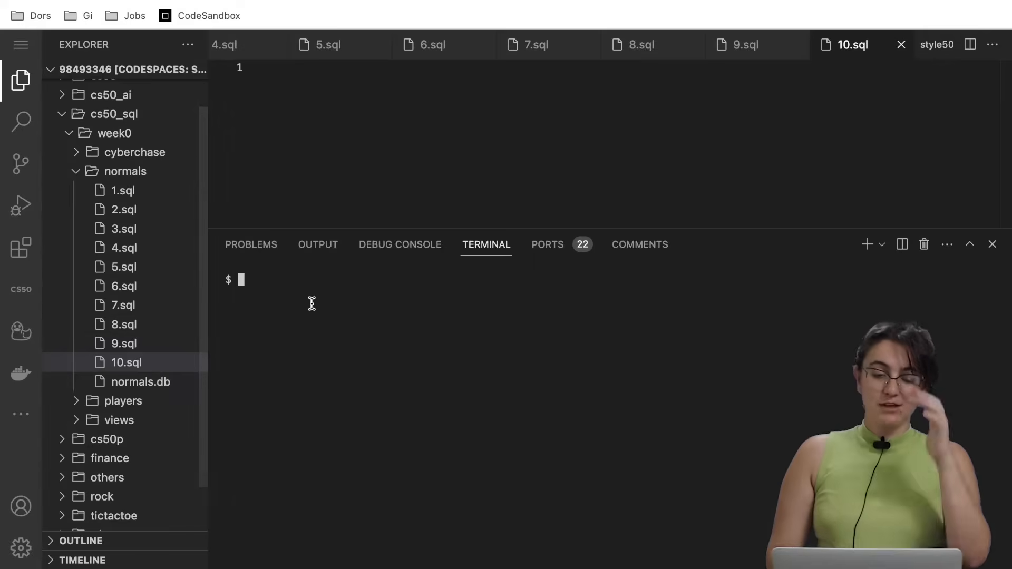
{"action": "mouse_move", "coordinate": [150, 390]}
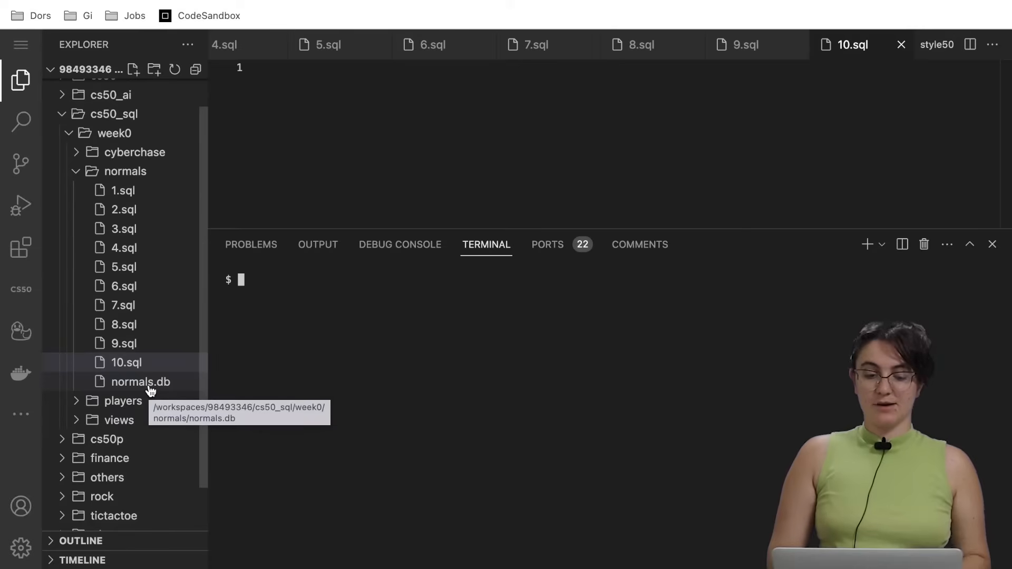
Open normals.db from cs50_sql/week0/normals, showing its depth columns of NULL values.
{"action": "left_click", "coordinate": [140, 383]}
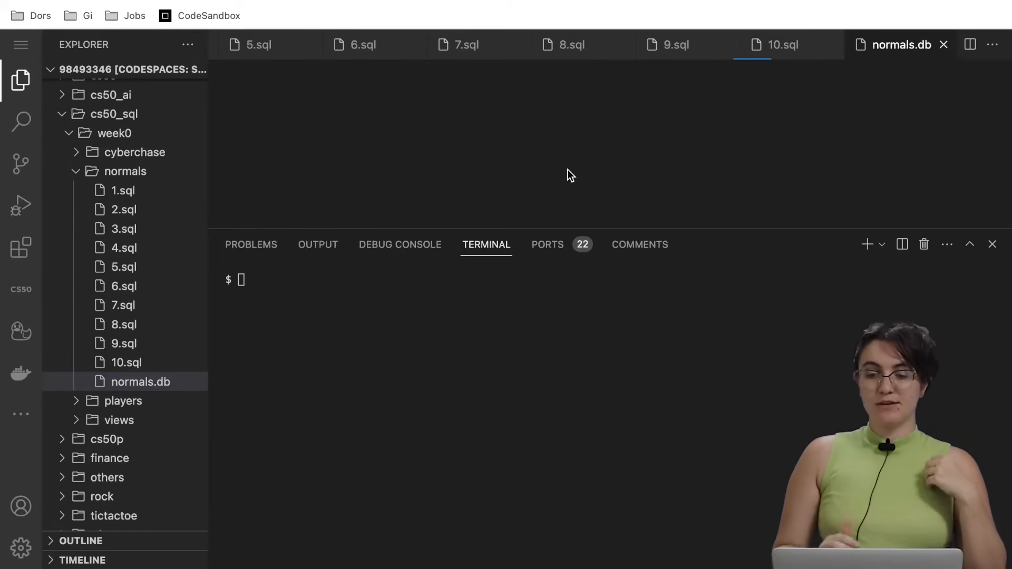
{"action": "left_click", "coordinate": [467, 45]}
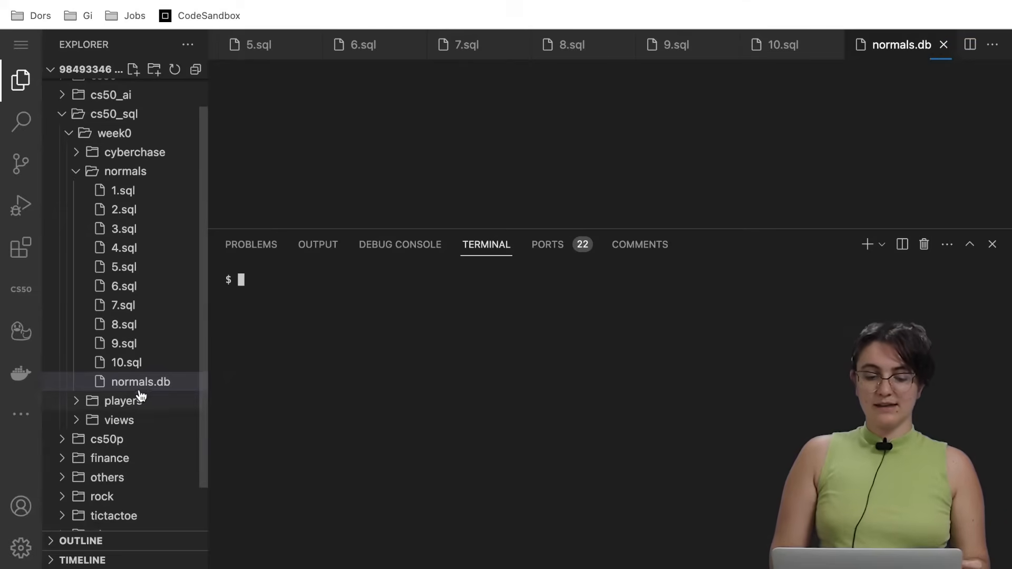
{"action": "left_click", "coordinate": [141, 382]}
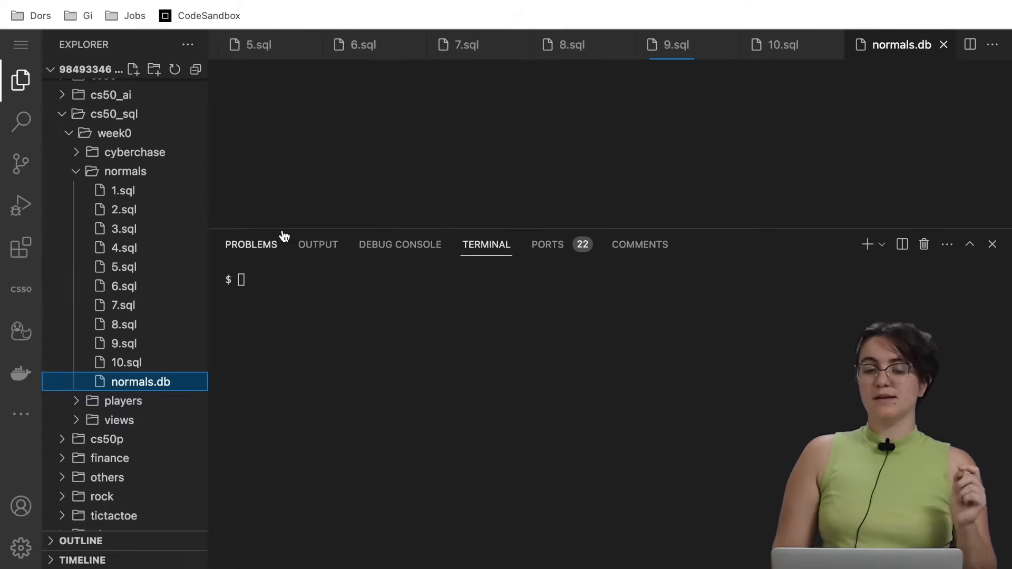
{"action": "left_click", "coordinate": [464, 44]}
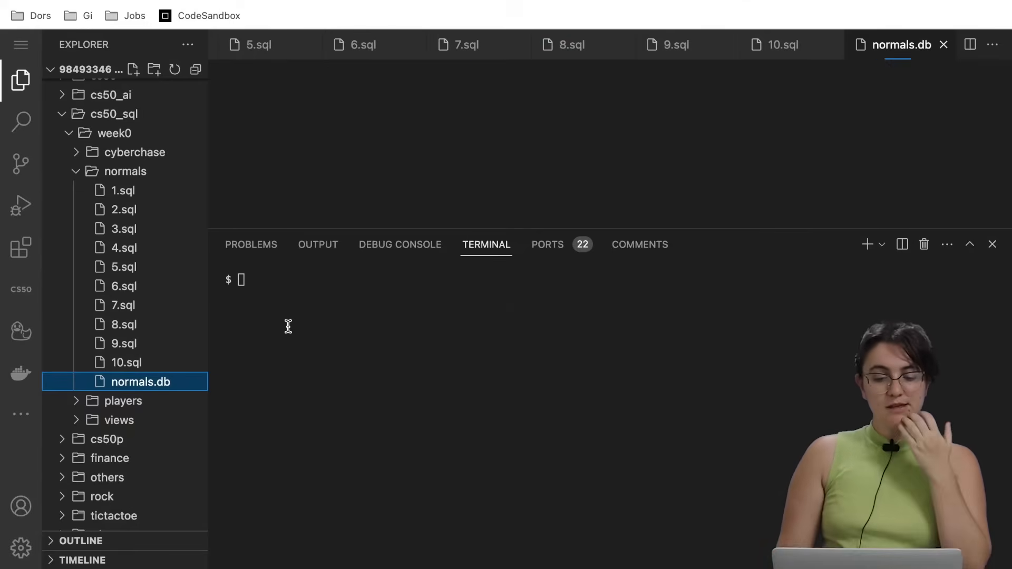
{"action": "left_click", "coordinate": [569, 44]}
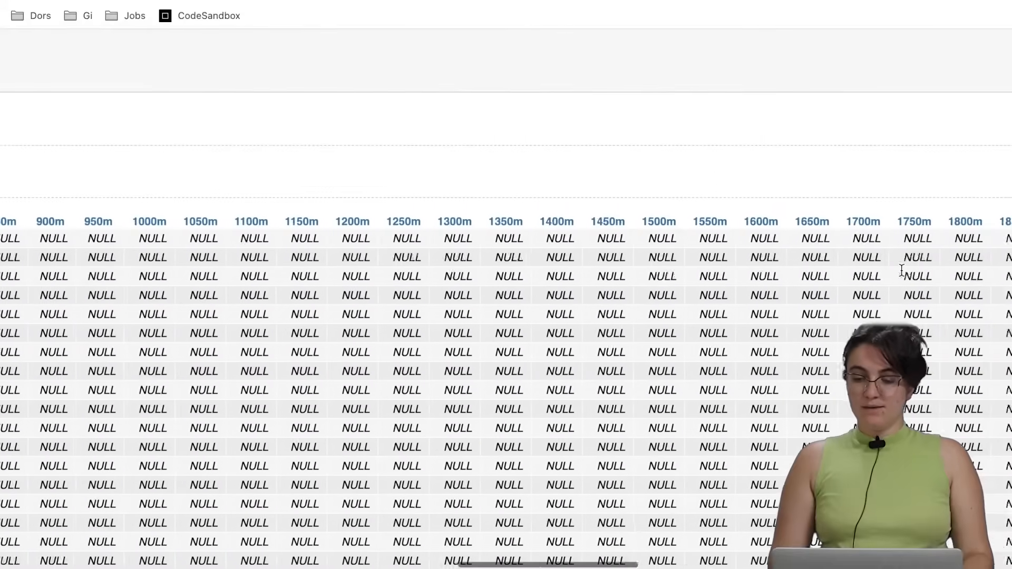
{"action": "scroll", "scroll_direction": "right", "scroll_amount": 3}
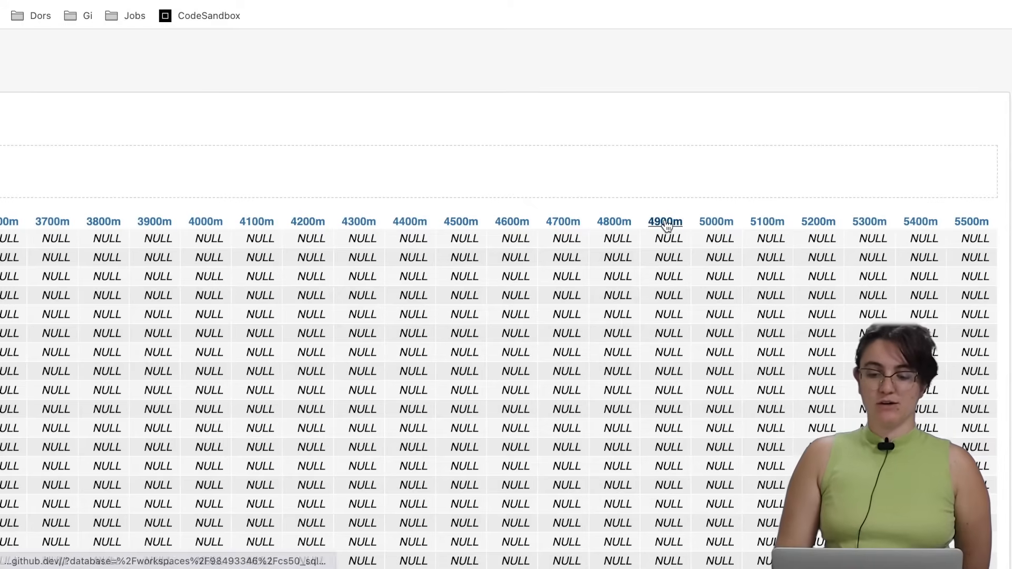
{"action": "scroll", "scroll_direction": "left", "scroll_amount": 3}
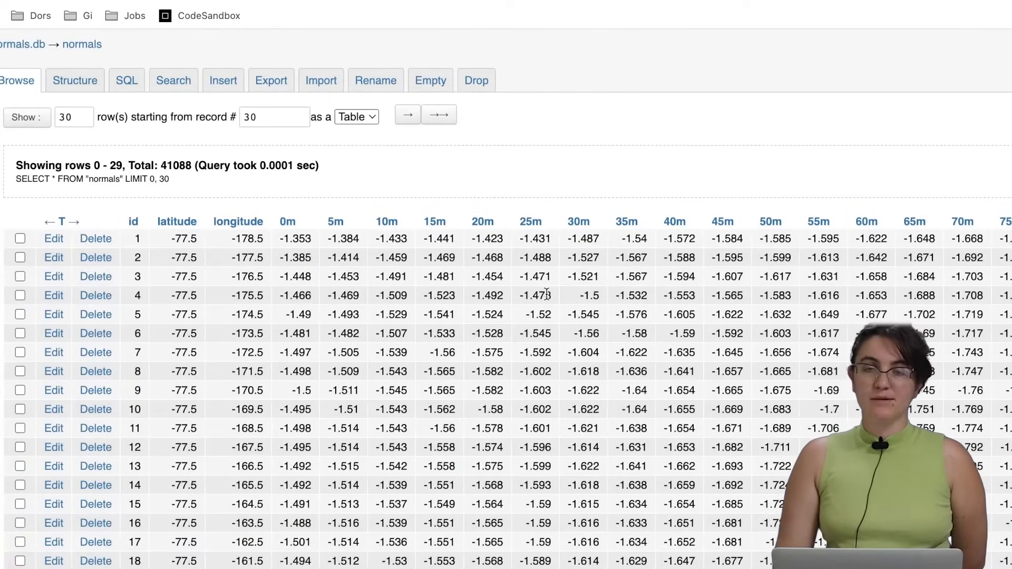
{"action": "scroll", "scroll_direction": "down", "scroll_amount": 3}
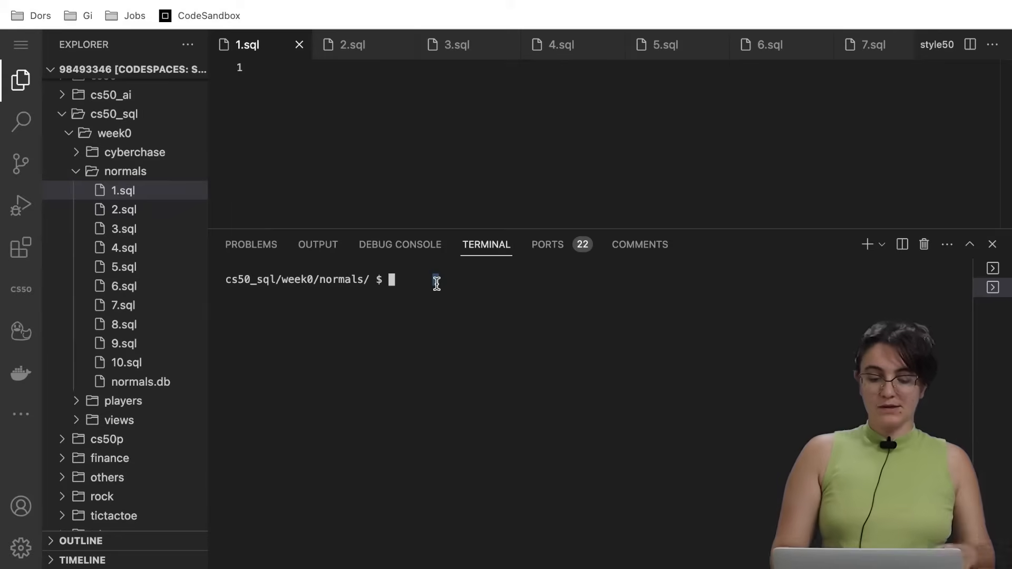
Start sqlite3 on normals.db in the terminal and show the normals table schema.
{"action": "type", "text": "sqlite3 normals.bd"}
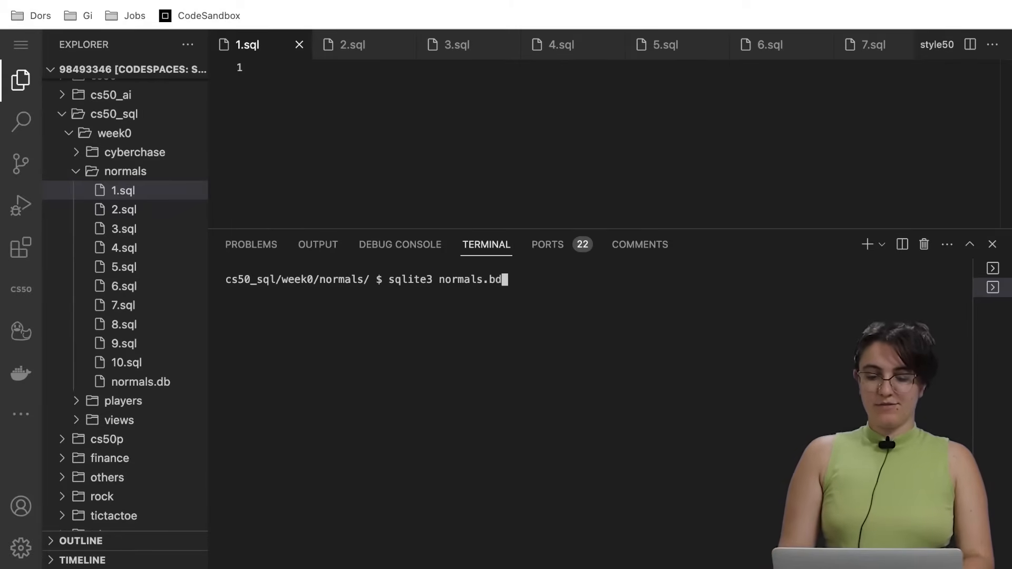
{"action": "key", "text": "Enter"}
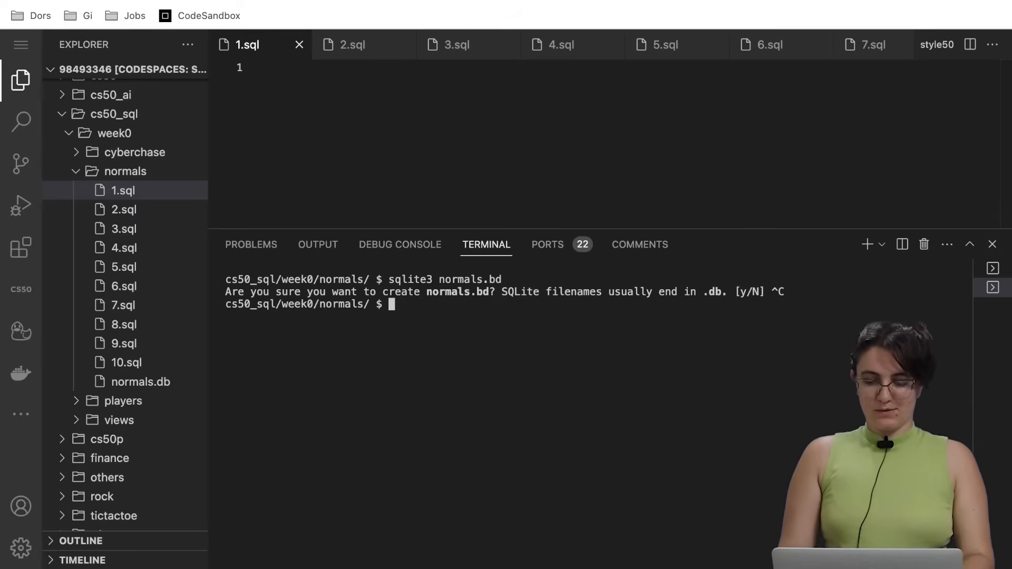
{"action": "type", "text": "sqlite3 normals.db"}
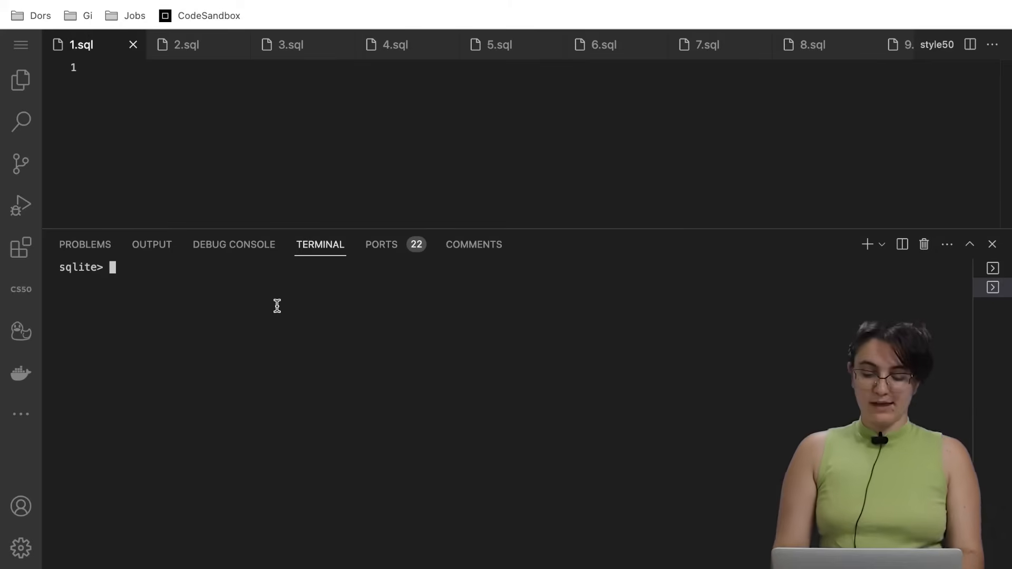
{"action": "key", "text": "Enter"}
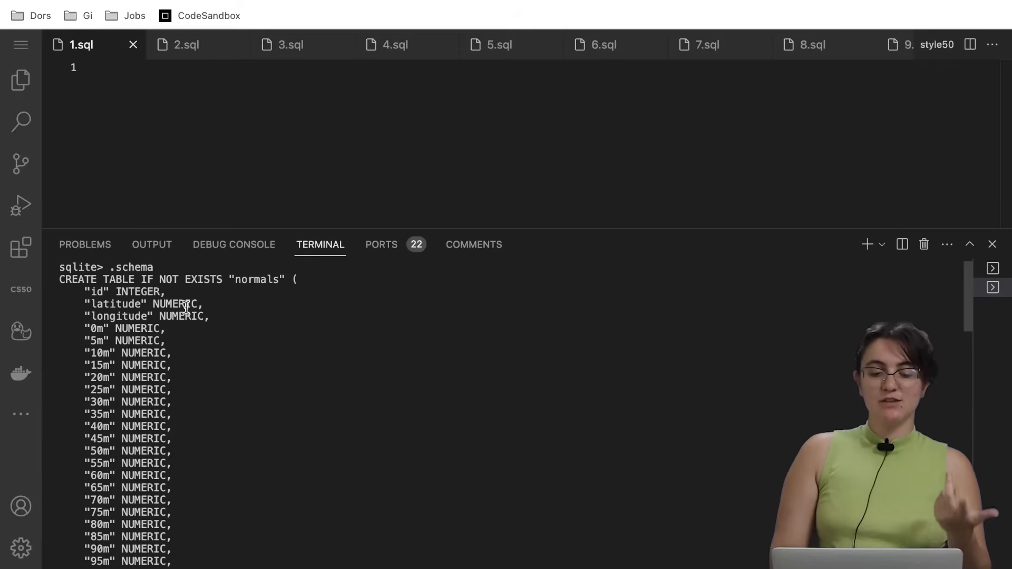
{"action": "scroll", "scroll_direction": "down", "scroll_amount": 3}
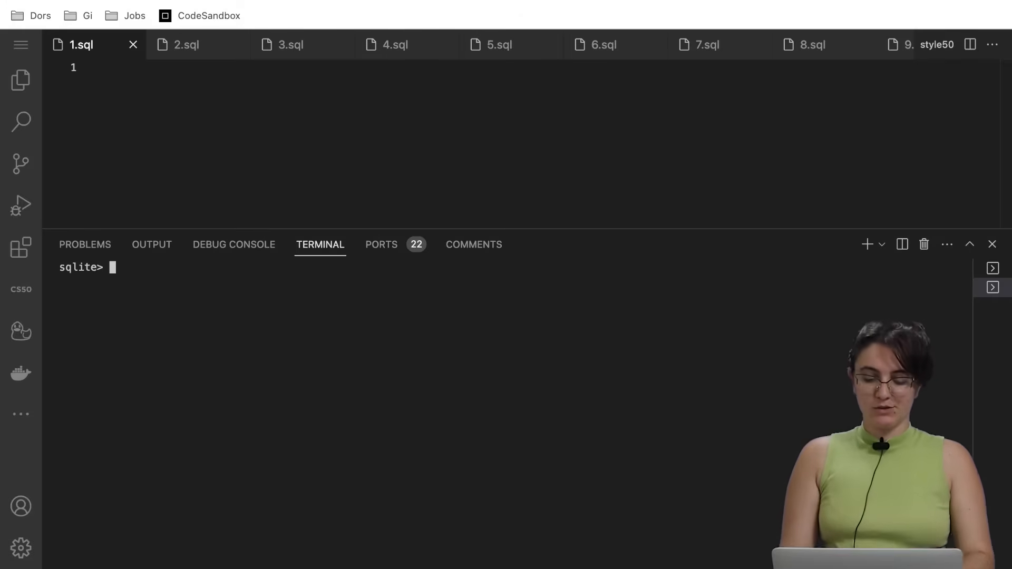
Run SELECT * FROM normals; to dump every row of the table.
{"action": "type", "text": "SELECT *"}
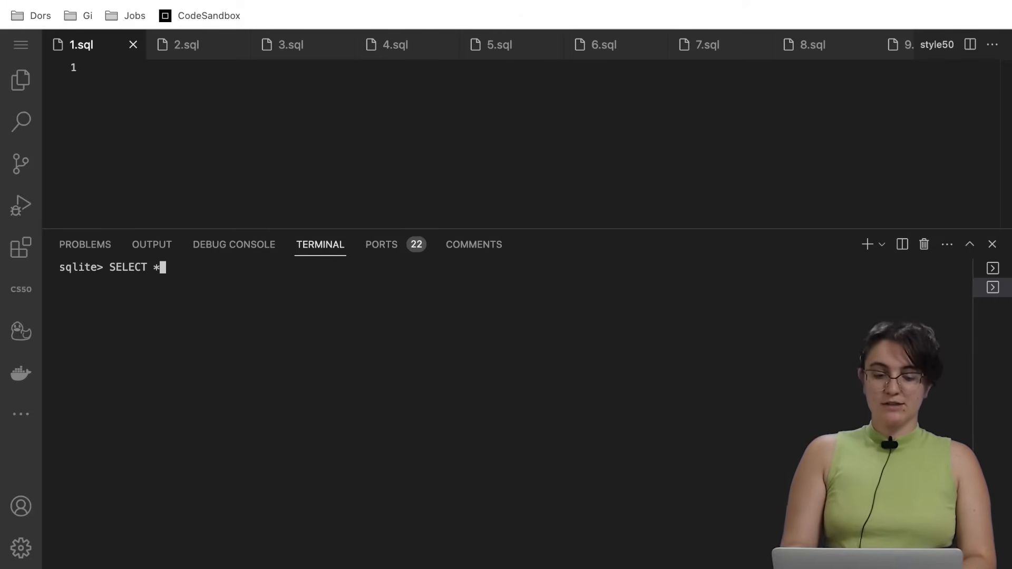
{"action": "type", "text": "F"}
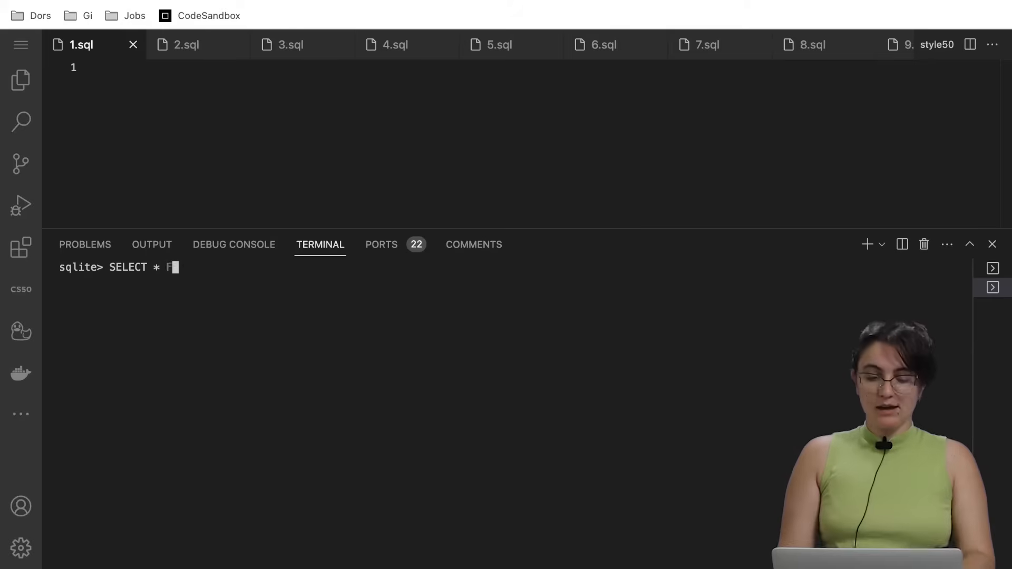
{"action": "type", "text": "ROM normals"}
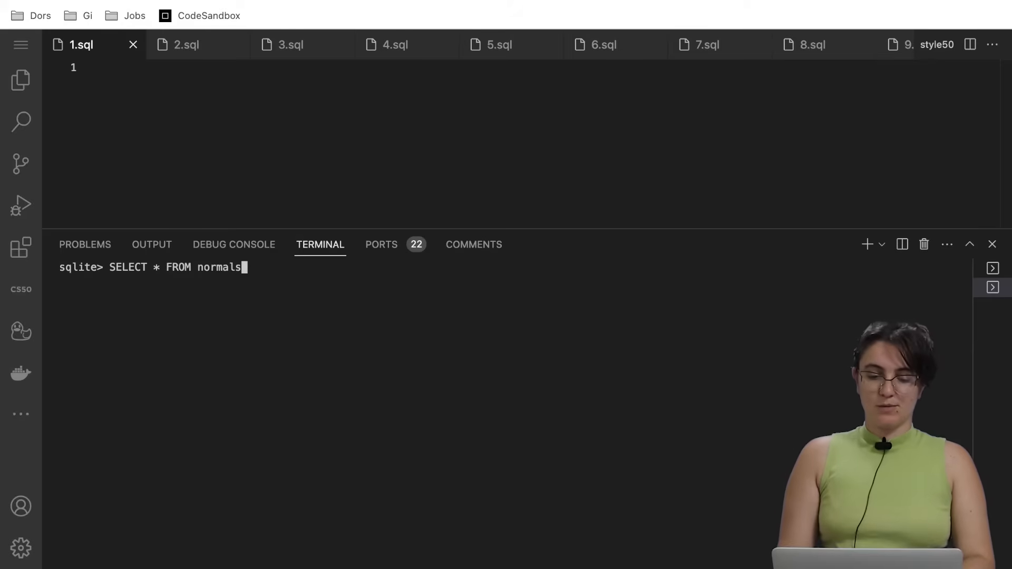
{"action": "type", "text": ";"}
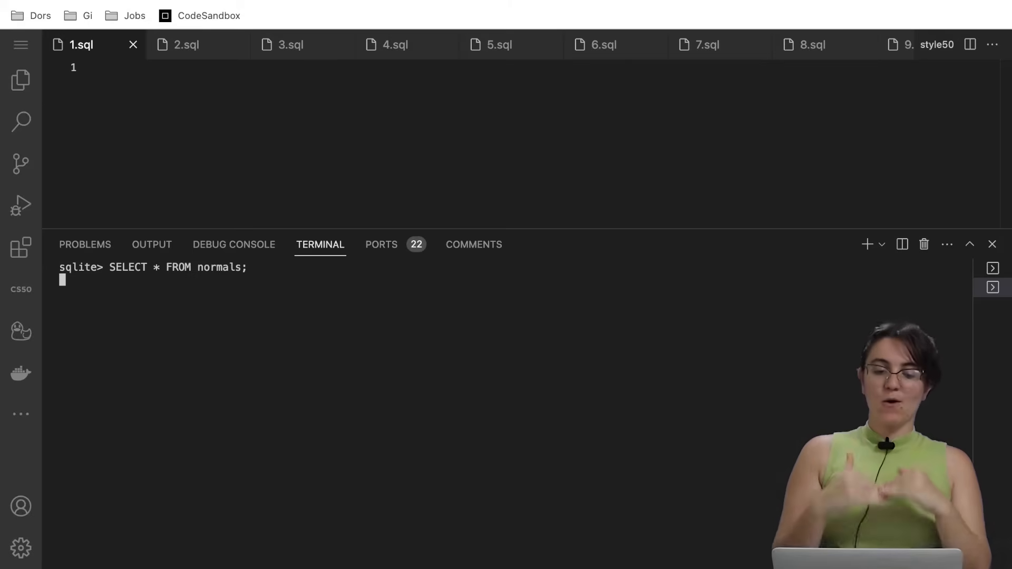
{"action": "key", "text": "Enter"}
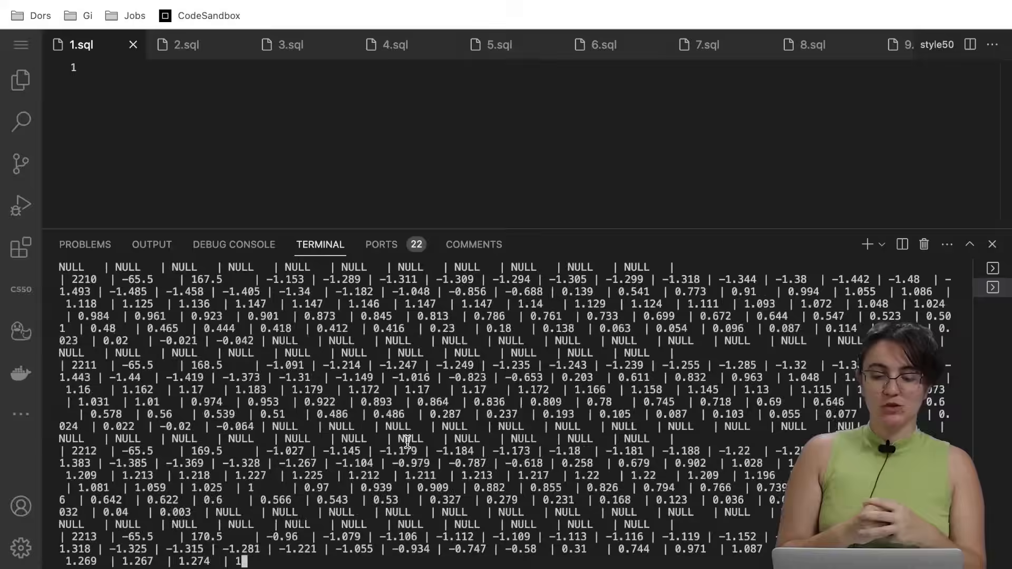
{"action": "scroll", "scroll_direction": "down", "scroll_amount": 3}
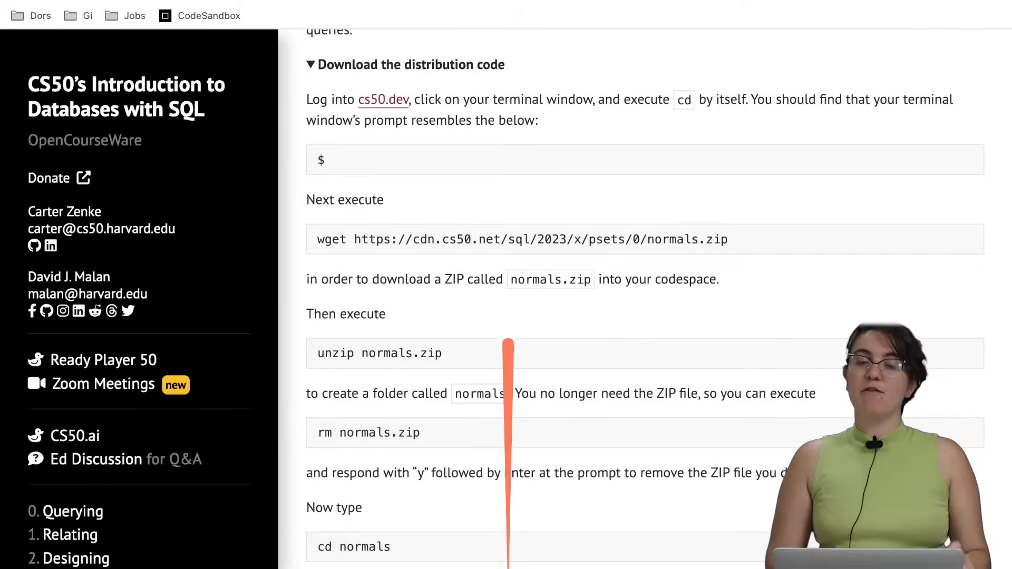
Scroll the Normals page down to the Specification list of tasks for 1.sql–6.sql.
{"action": "scroll", "scroll_direction": "down", "scroll_amount": 3}
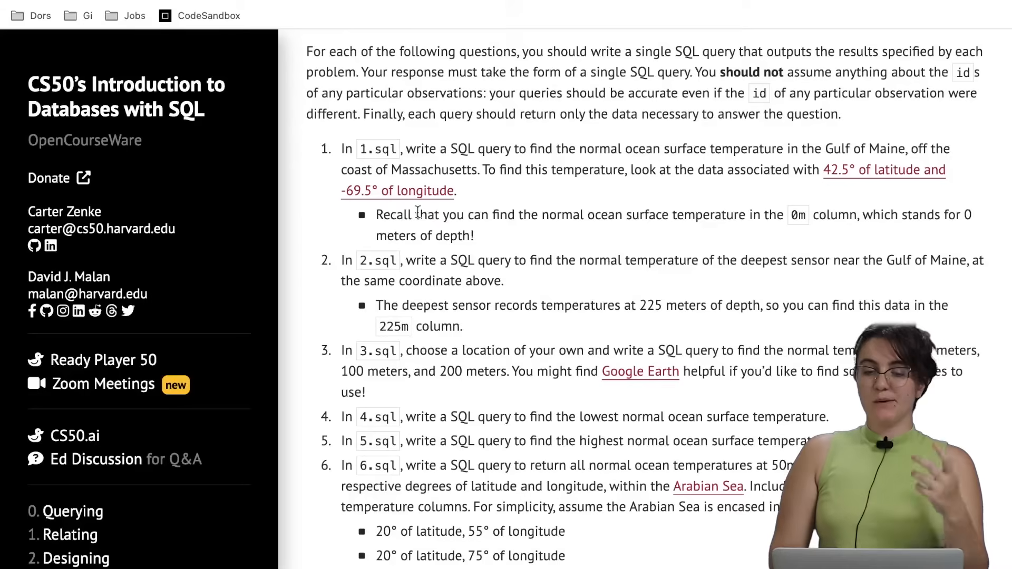
{"action": "scroll", "scroll_direction": "down", "scroll_amount": 3}
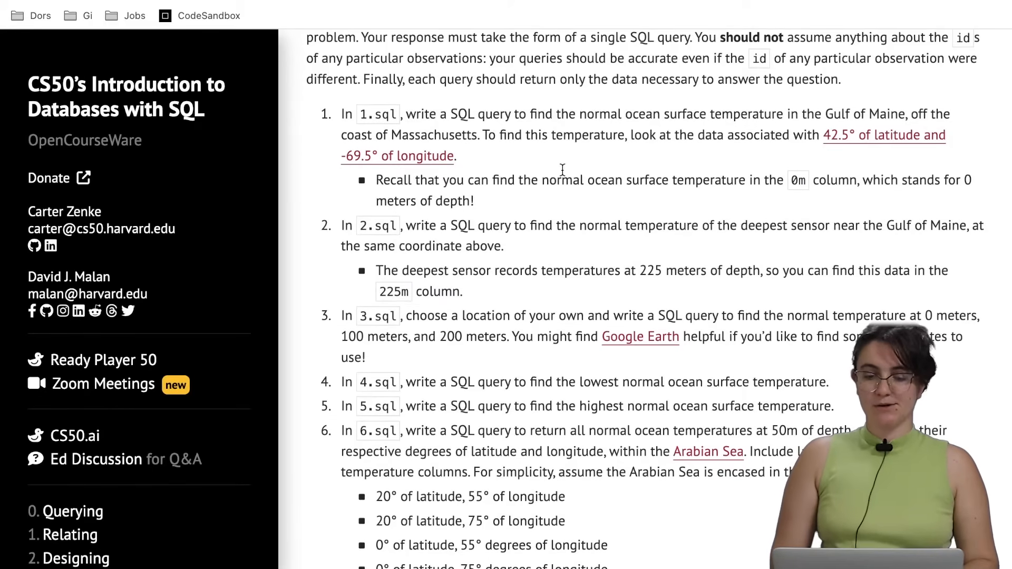
{"action": "scroll", "scroll_direction": "down", "scroll_amount": 3}
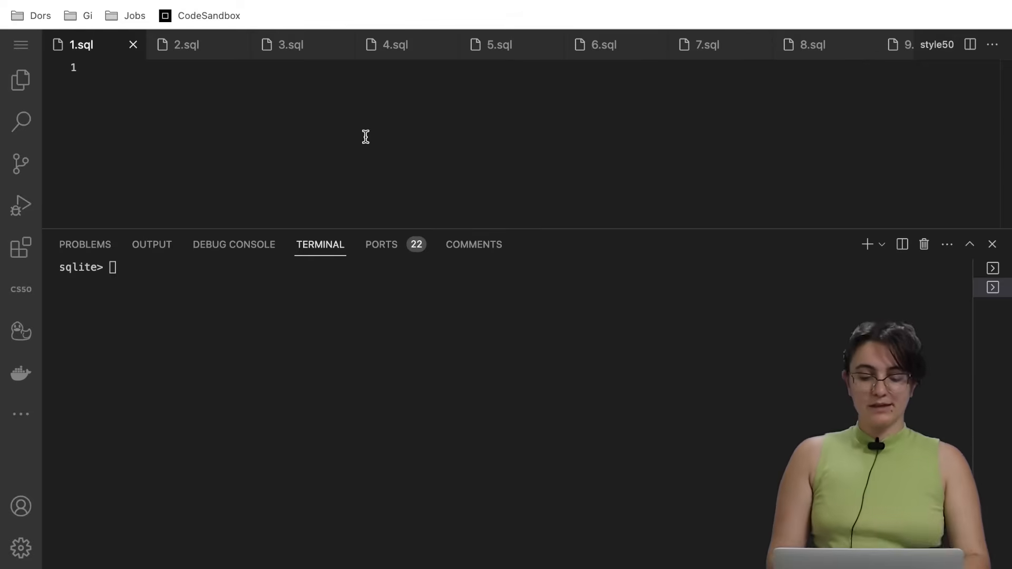
Write the 1.sql query selecting 0m where latitude = 42.5 and longitude = -69.5.
{"action": "type", "text": "SELECT"}
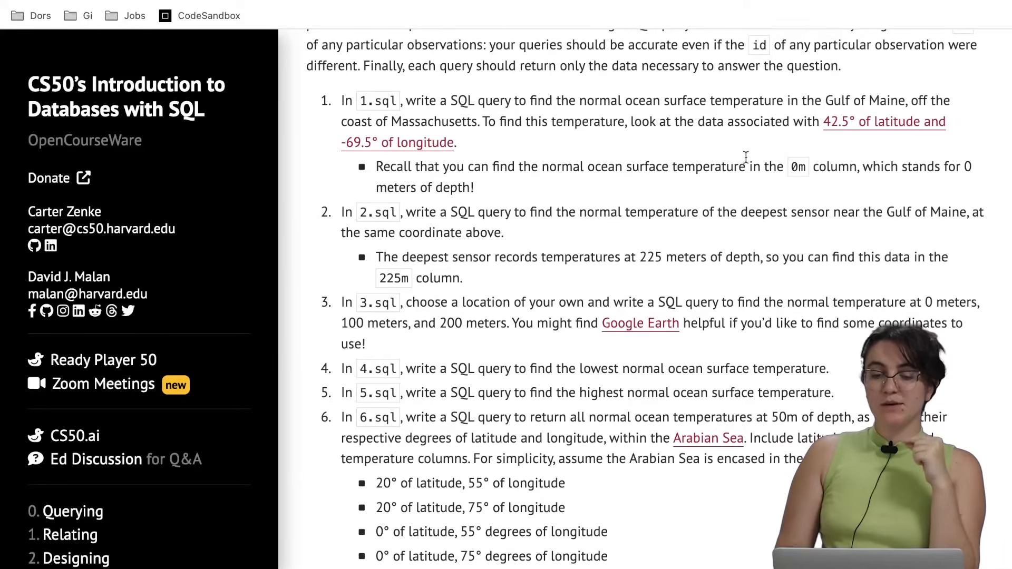
{"action": "mouse_move", "coordinate": [849, 142]}
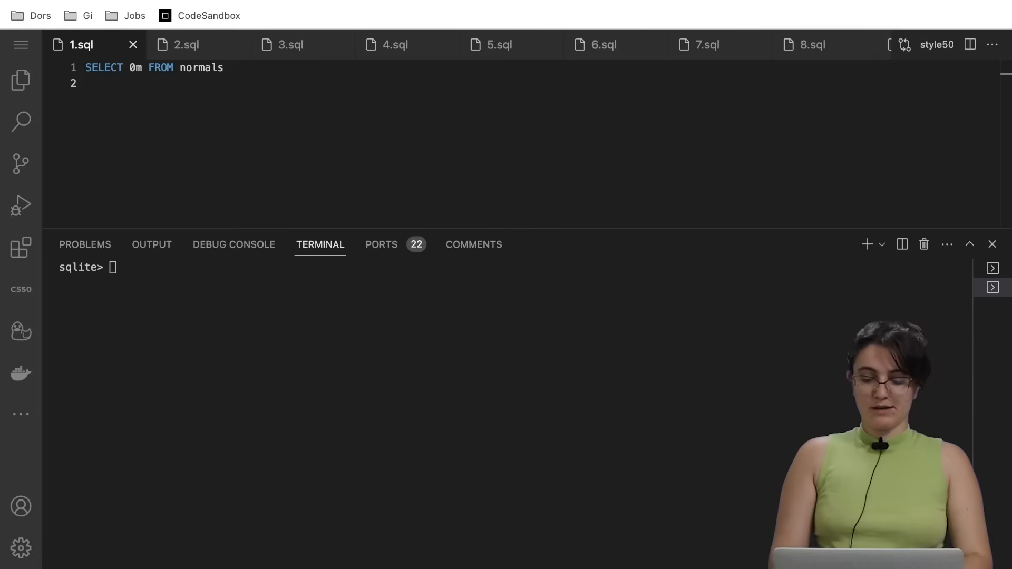
{"action": "type", "text": "WHERE latitude ="}
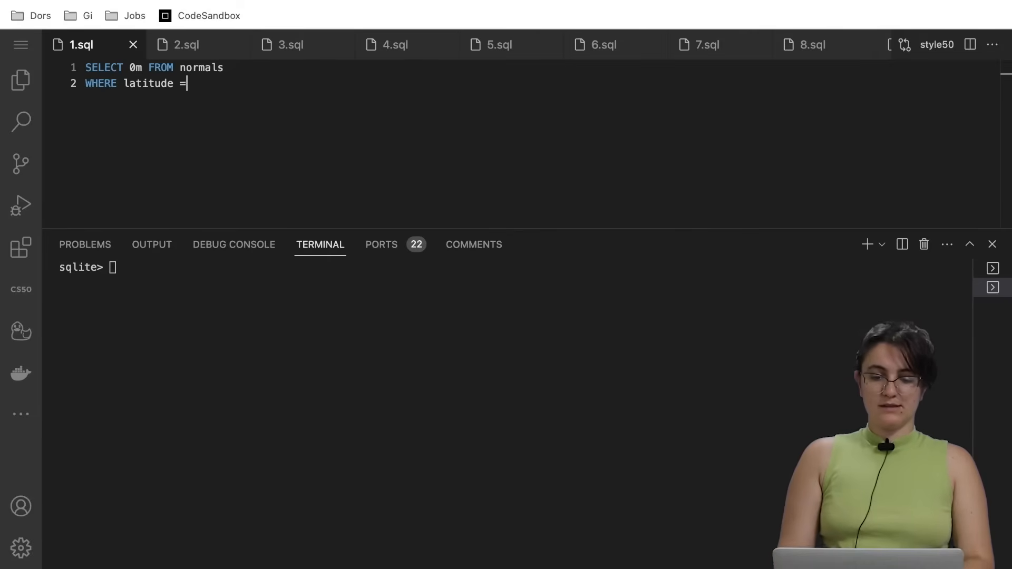
{"action": "type", "text": "42.5"}
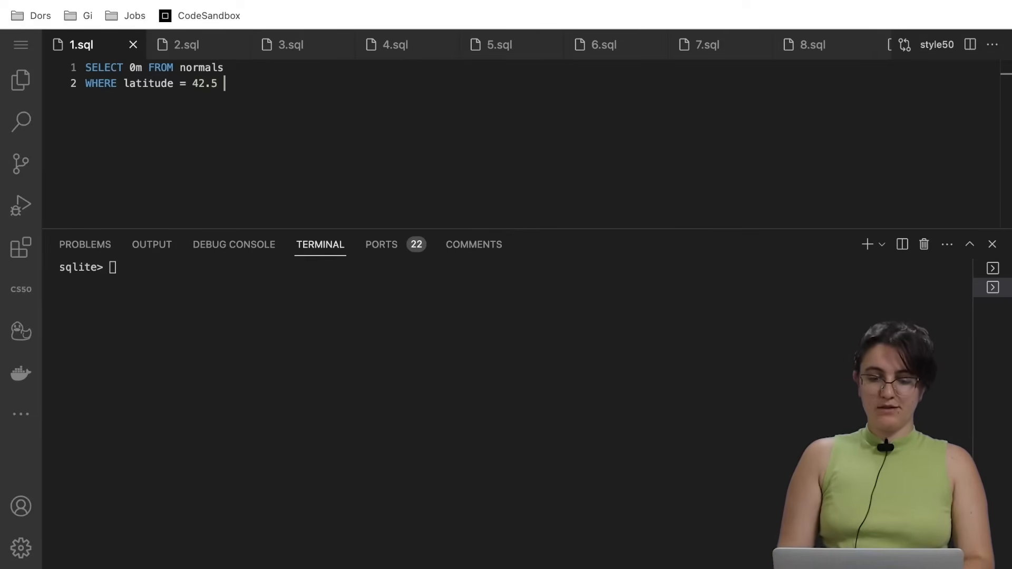
{"action": "type", "text": "AND longitude = -69.5;"}
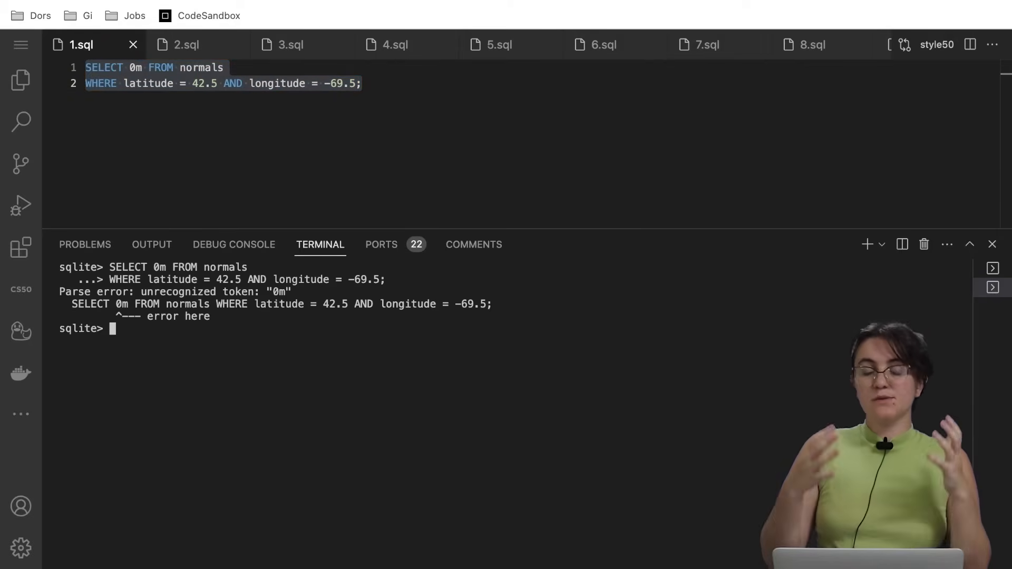
{"action": "mouse_move", "coordinate": [263, 190]}
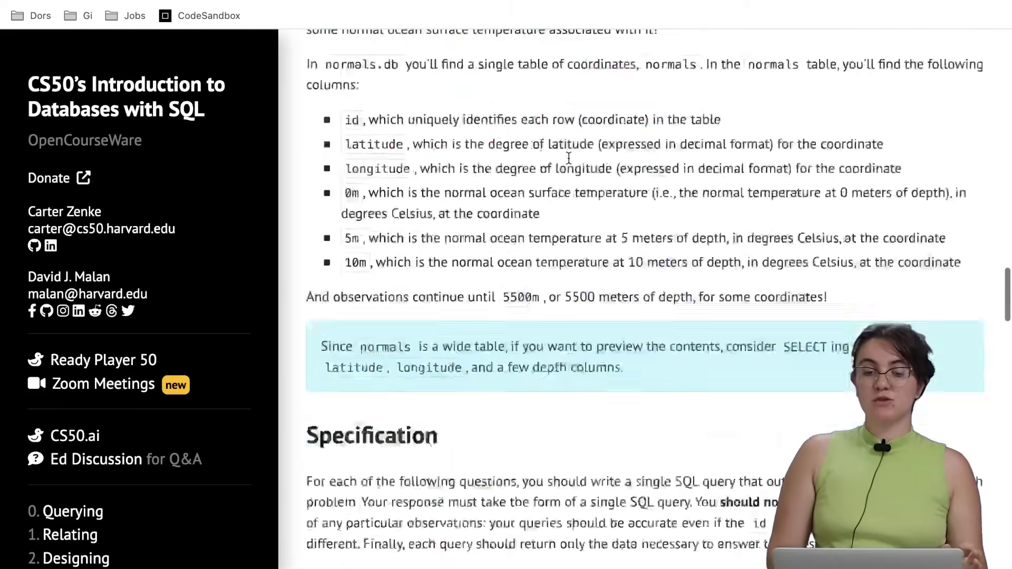
Scroll the problem page past the Demo to reread the 1.sql and 2.sql specification.
{"action": "scroll", "scroll_direction": "down", "scroll_amount": 3}
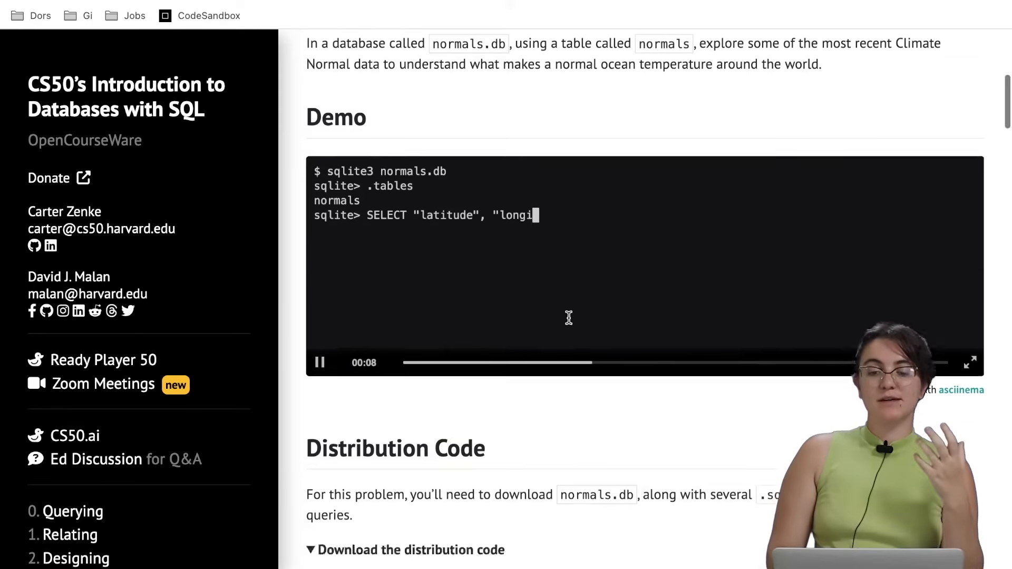
{"action": "scroll", "scroll_direction": "down", "scroll_amount": 3}
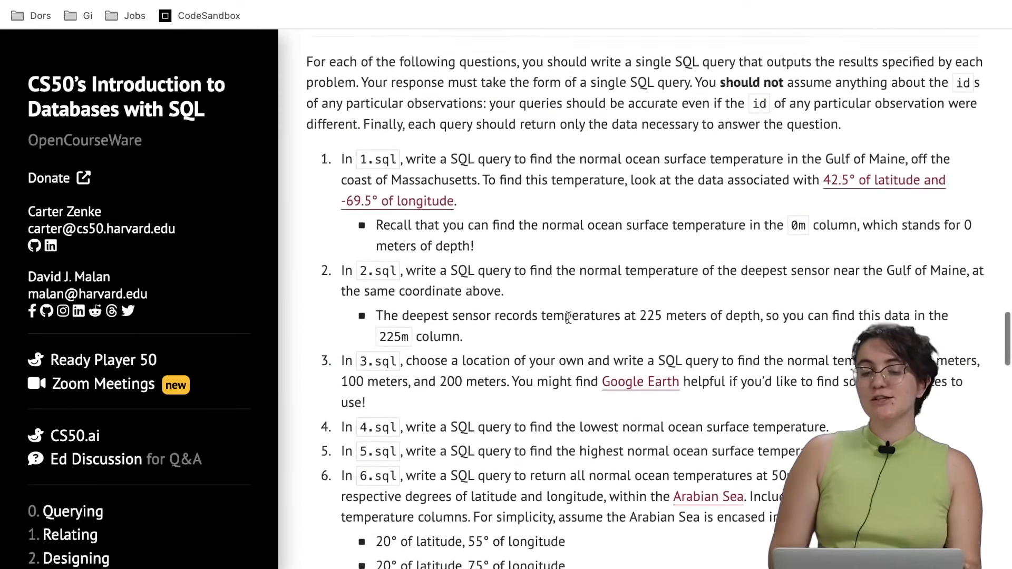
{"action": "scroll", "scroll_direction": "down", "scroll_amount": 3}
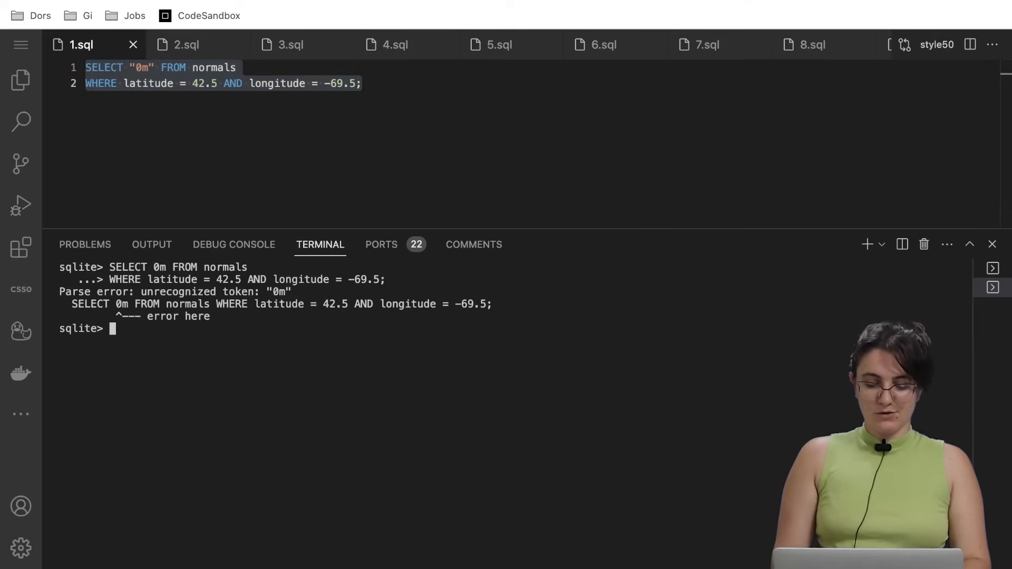
Run the 1.sql query with "0m" quoted, returning surface temperature 8.703.
{"action": "key", "text": "Enter"}
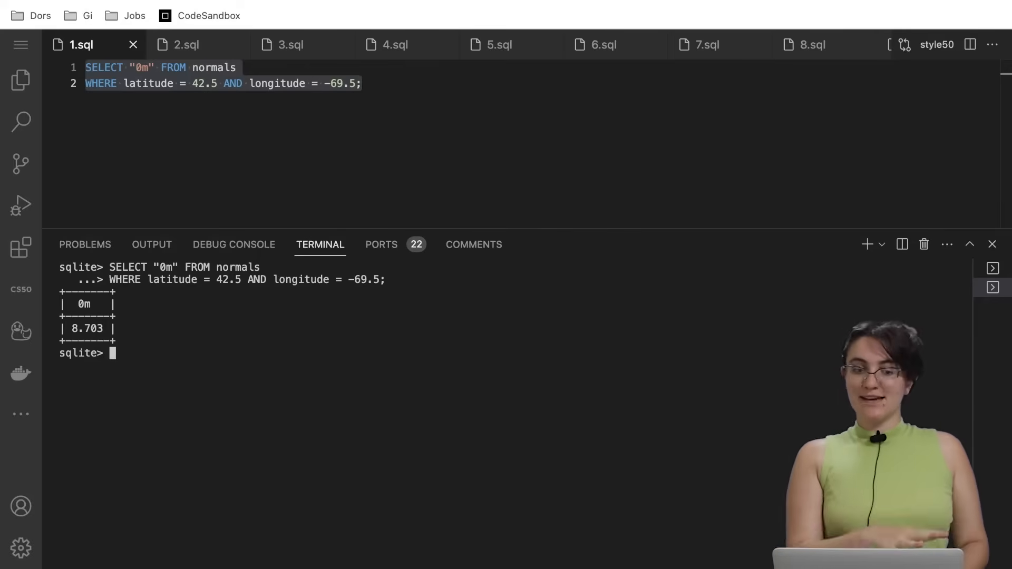
{"action": "mouse_move", "coordinate": [191, 55]}
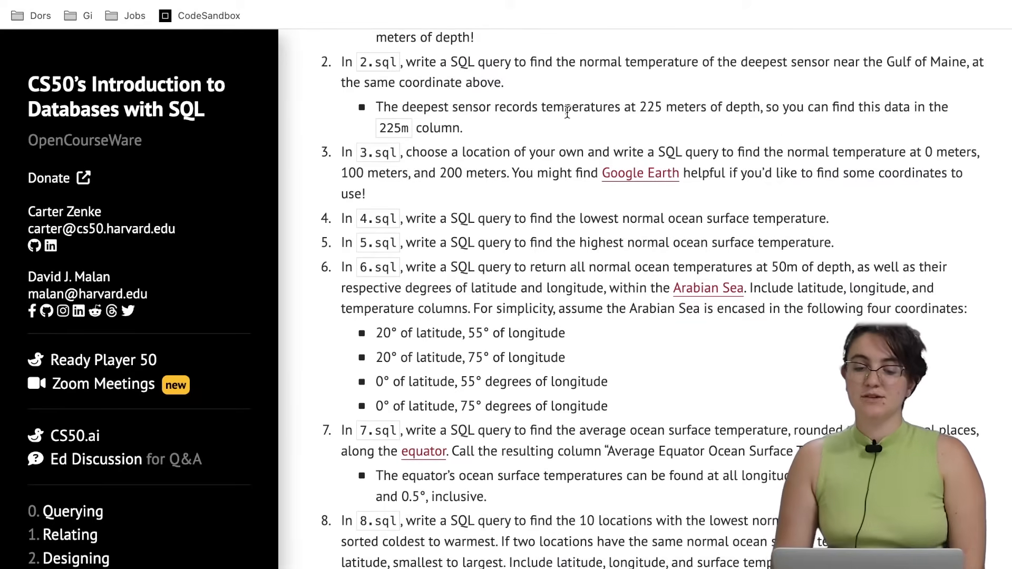
{"action": "mouse_move", "coordinate": [696, 145]}
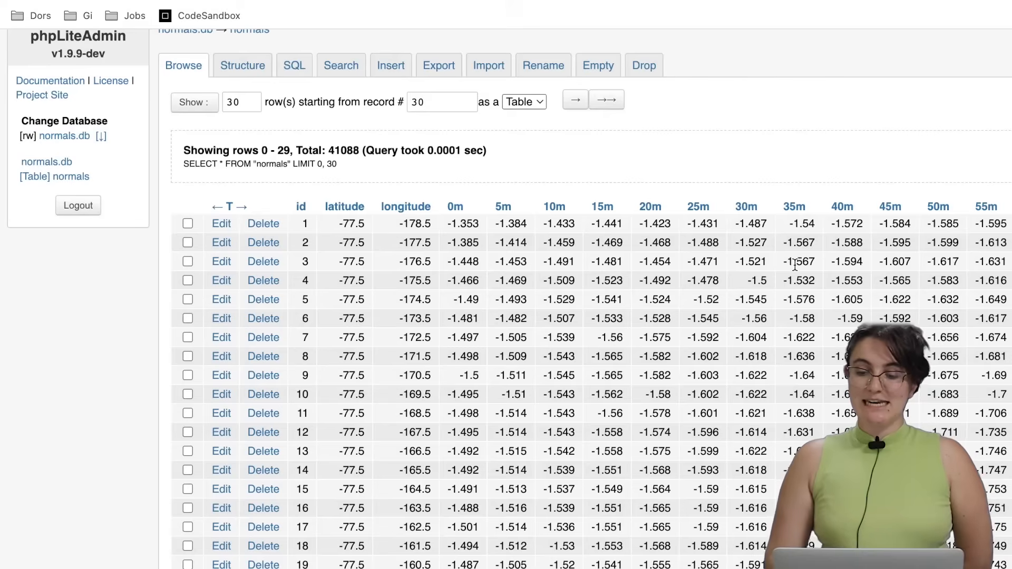
Scroll the normals table in phpLiteAdmin to view its depth columns.
{"action": "scroll", "scroll_direction": "right", "scroll_amount": 3}
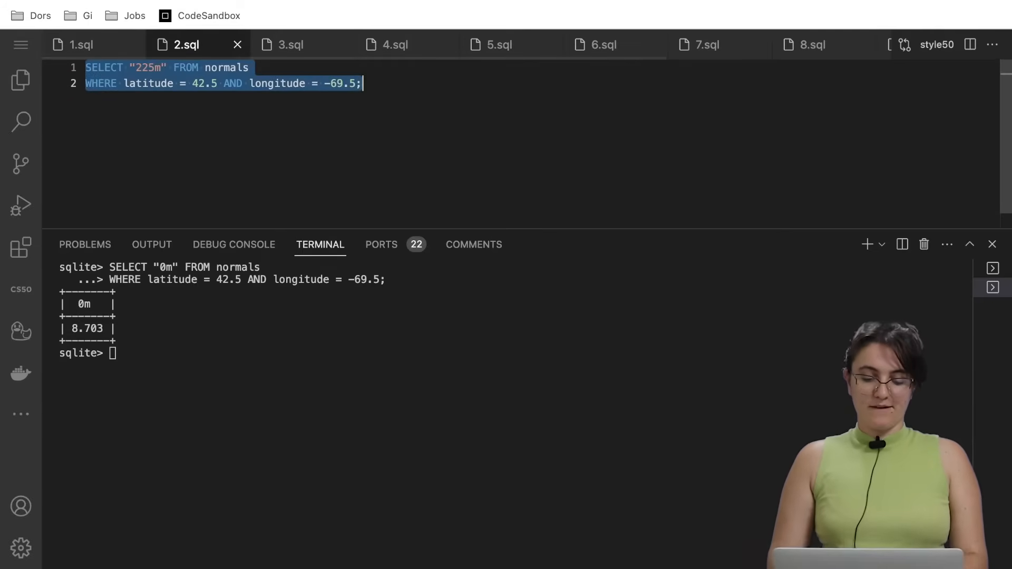
Run the 2.sql query selecting "225m" for latitude 42.5 and longitude -69.5.
{"action": "key", "text": "Enter"}
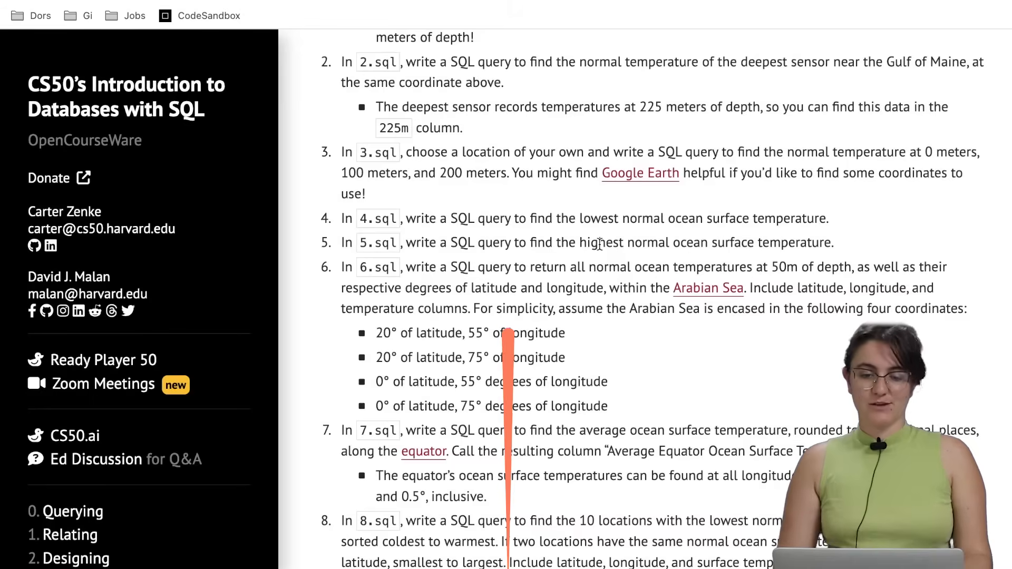
{"action": "scroll", "scroll_direction": "down", "scroll_amount": 3}
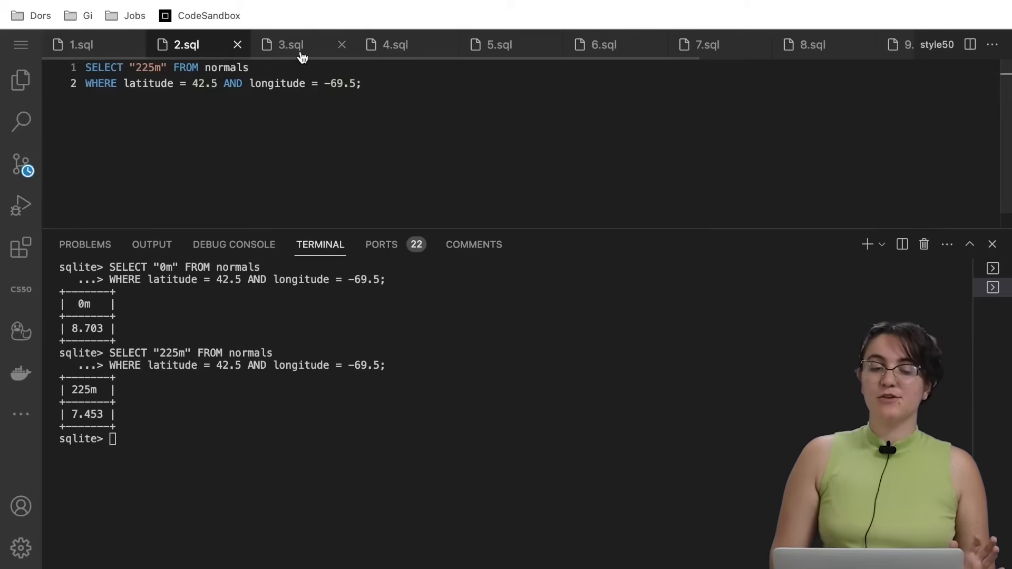
Extend 3.sql to select "0m", "100m", "200m" at latitude 42.5, longitude -69.5 and run it in sqlite.
{"action": "left_click", "coordinate": [293, 44]}
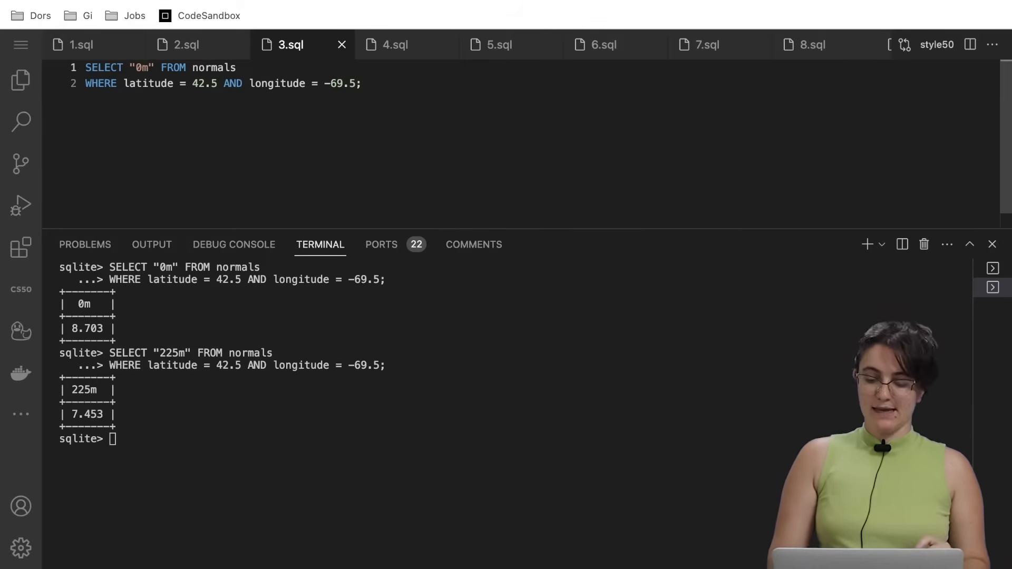
{"action": "type", "text": ","}
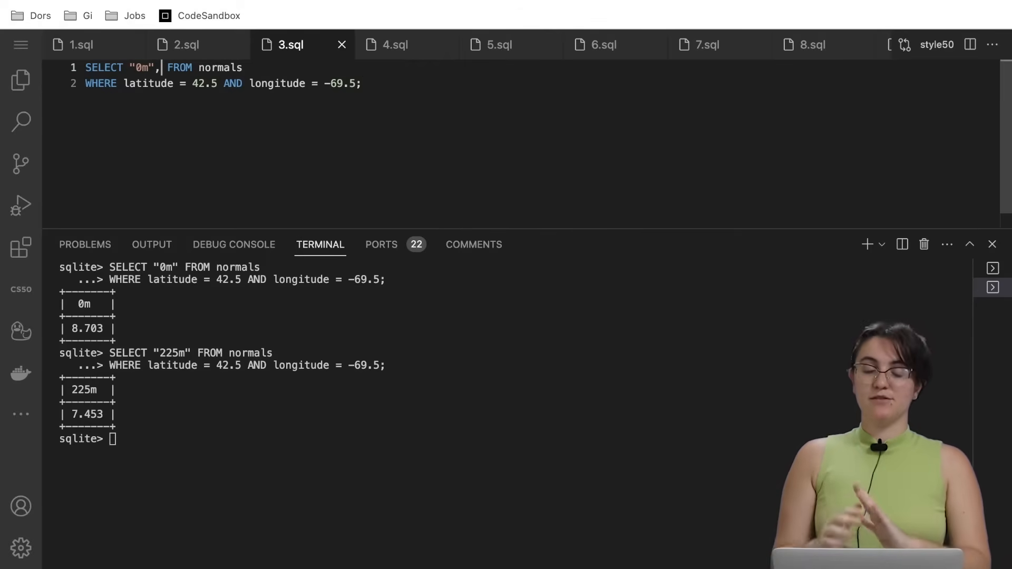
{"action": "type", "text": "\"100m\""}
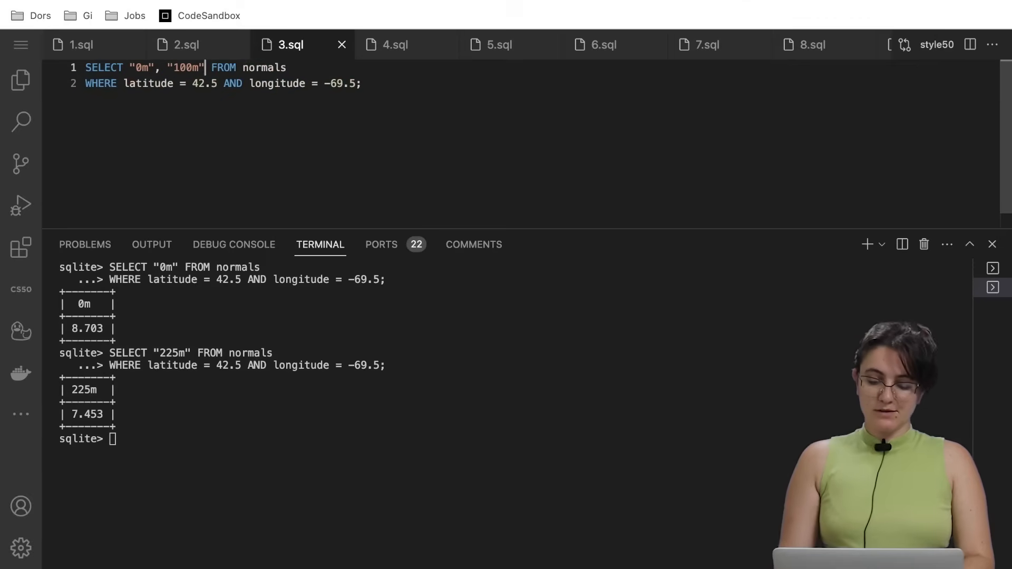
{"action": "type", "text": ", \"200m"}
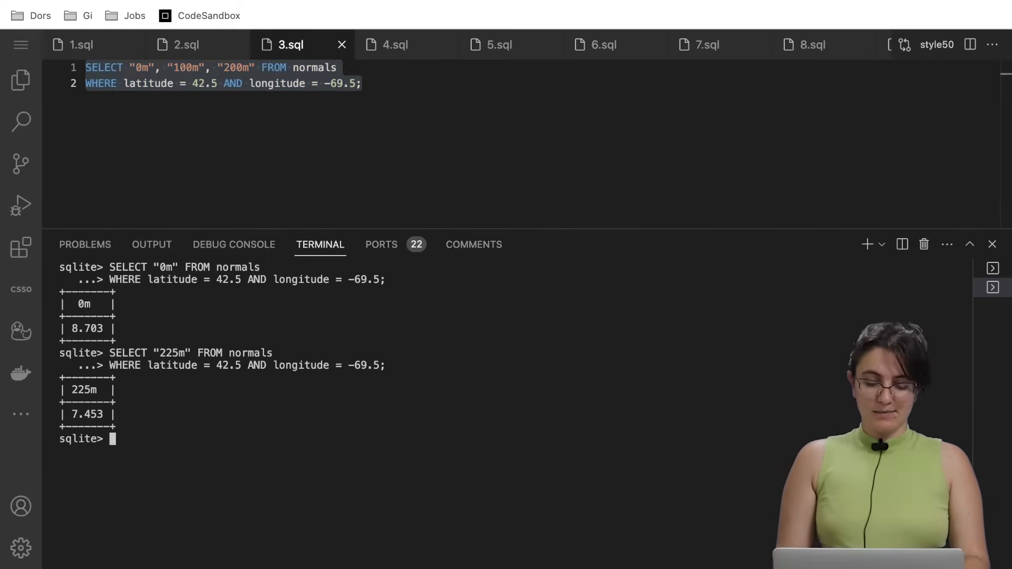
{"action": "key", "text": "Enter"}
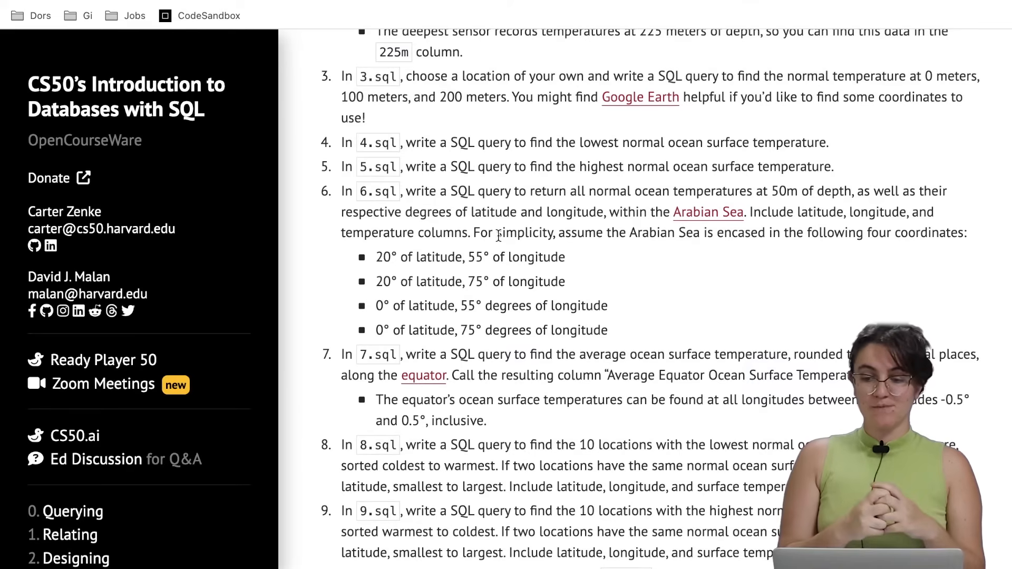
Scroll down the problem set page toward the Lecture 0 notes link.
{"action": "scroll", "scroll_direction": "down", "scroll_amount": 3}
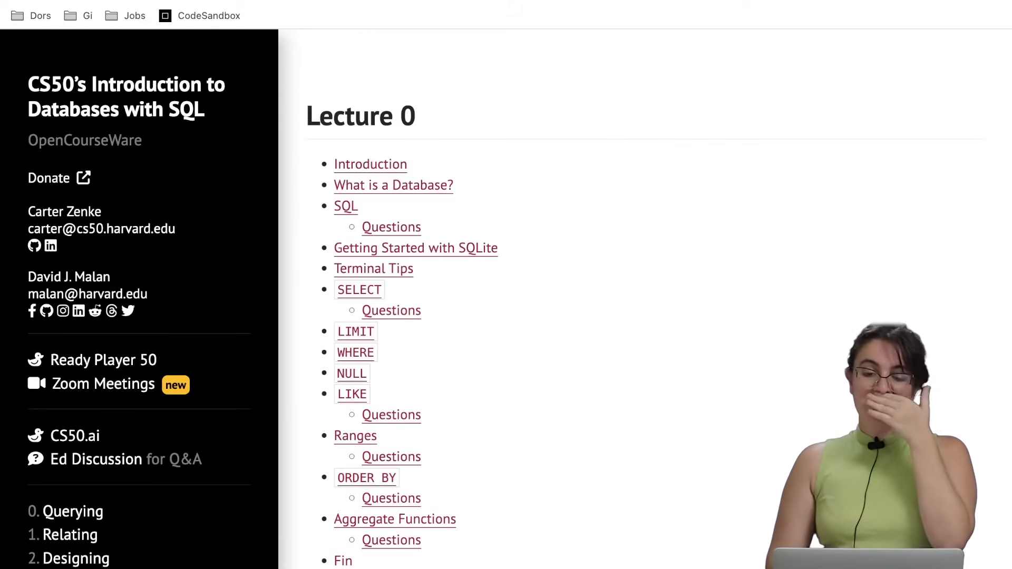
{"action": "scroll", "scroll_direction": "down", "scroll_amount": 3}
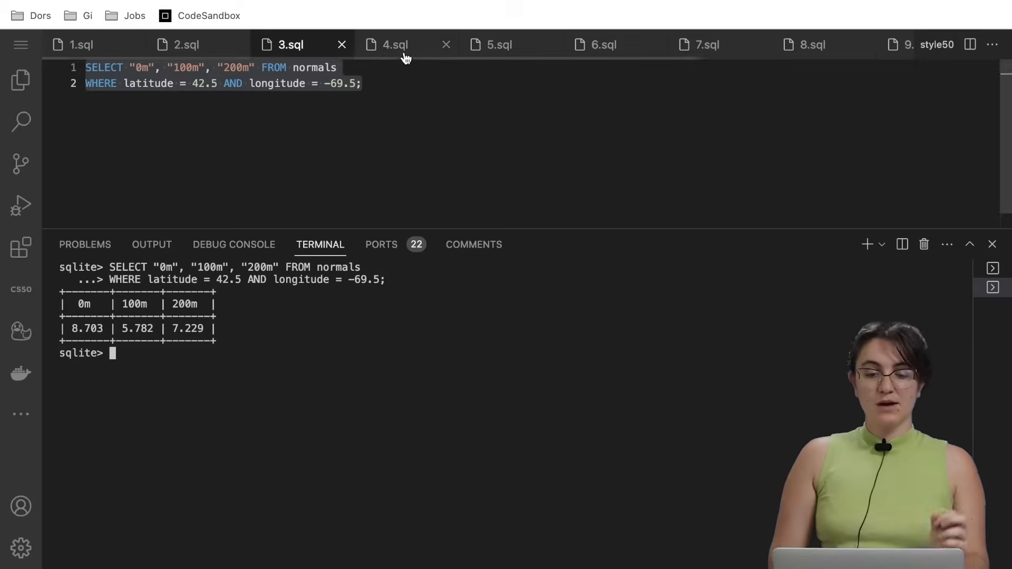
Write SELECT MIN("0m") FROM normals; in 4.sql and run it, returning -1.837.
{"action": "left_click", "coordinate": [394, 44]}
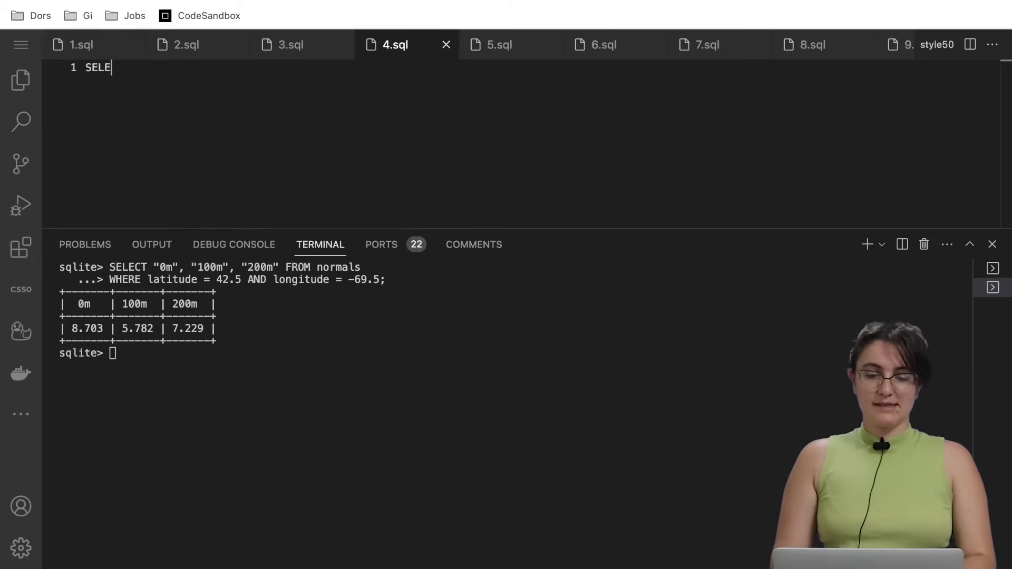
{"action": "type", "text": "CT MIN()"}
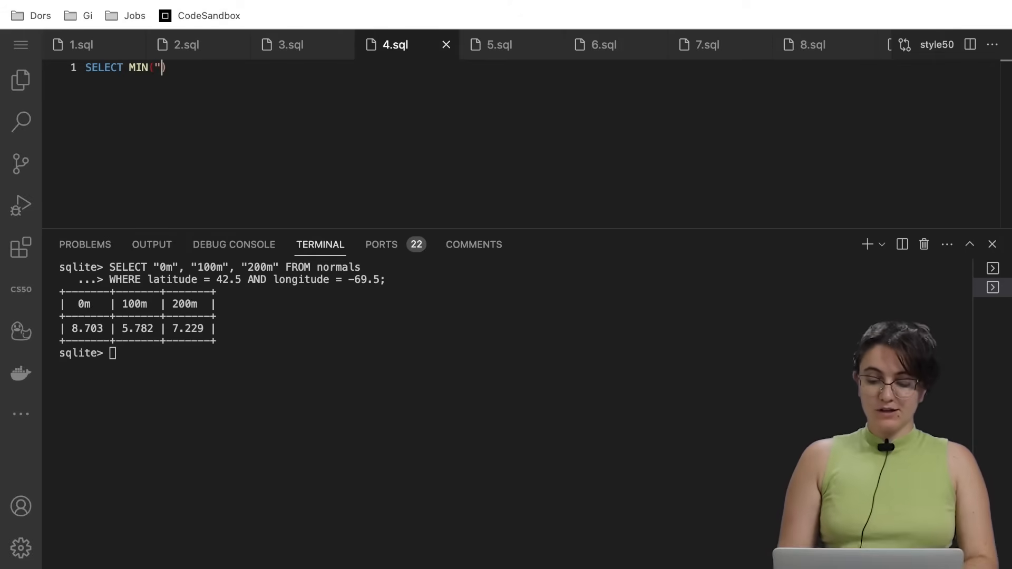
{"action": "type", "text": "0m\") FROM normals;"}
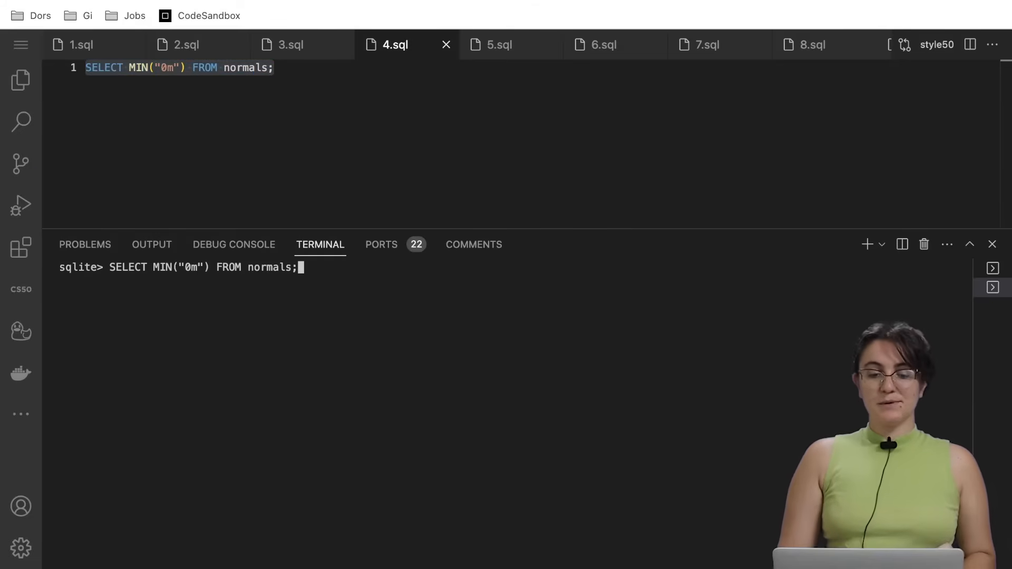
{"action": "key", "text": "Enter"}
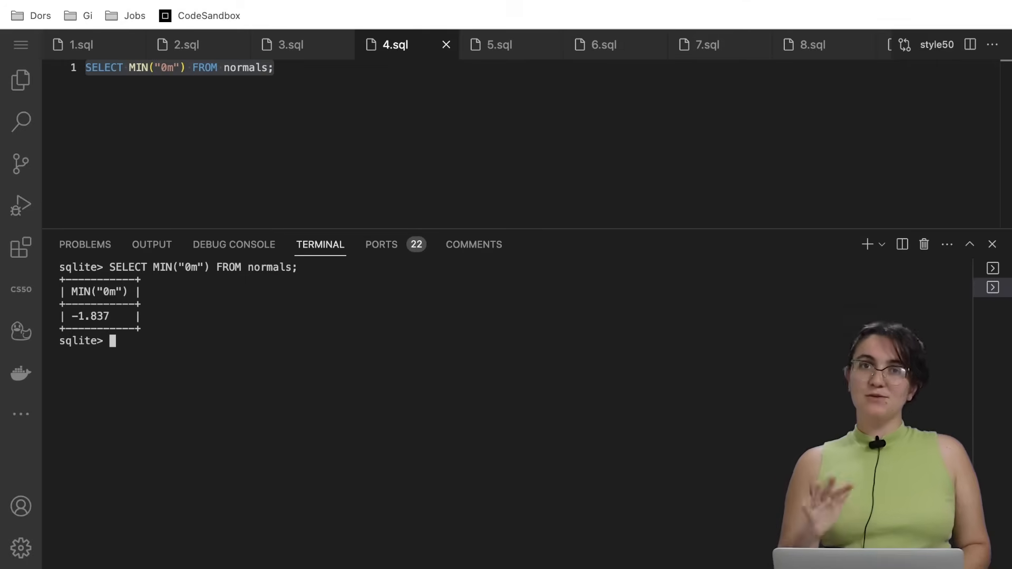
{"action": "mouse_move", "coordinate": [455, 332]}
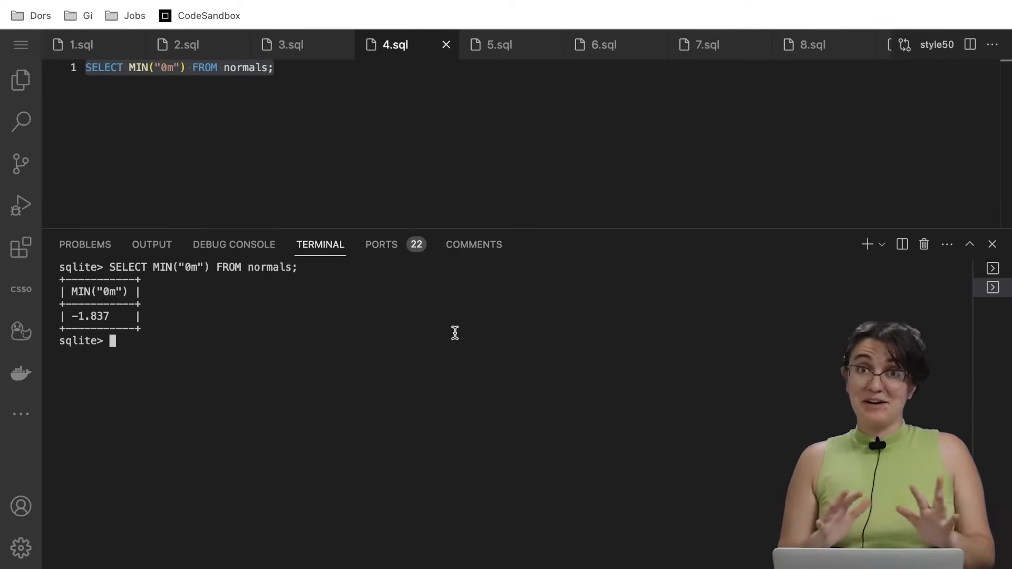
{"action": "mouse_move", "coordinate": [385, 122]}
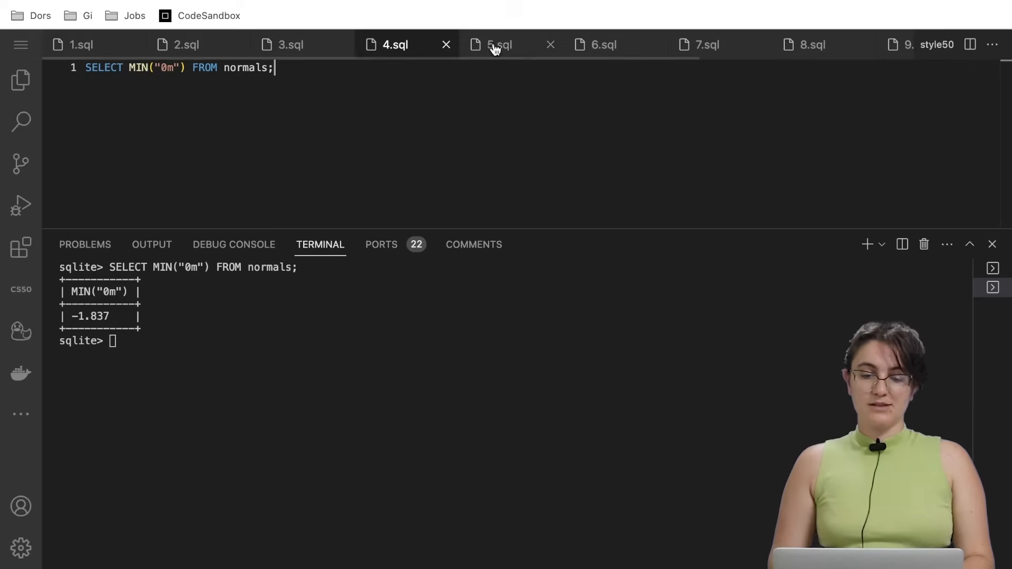
Start 5.sql with SELECT MAX("0m") for the highest surface temperature.
{"action": "left_click", "coordinate": [497, 45]}
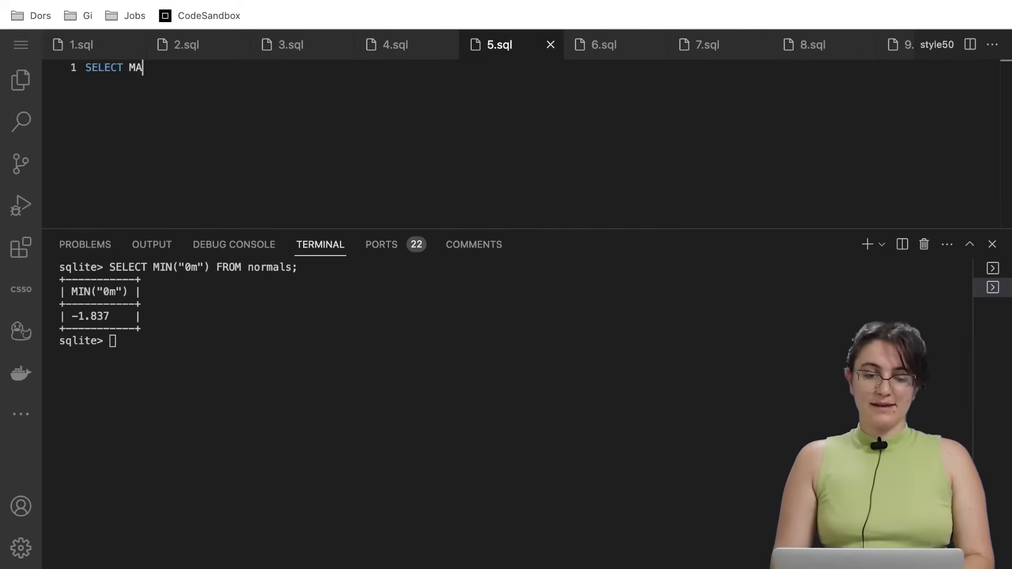
{"action": "type", "text": "X(\"0m"}
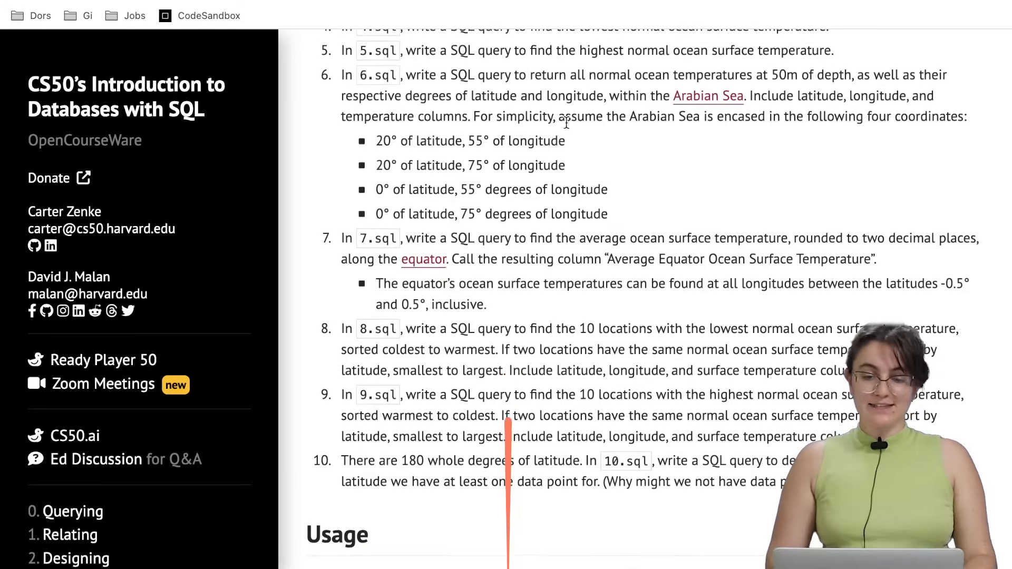
Scroll the problem set down to tasks 6–10 and the Usage section.
{"action": "scroll", "scroll_direction": "down", "scroll_amount": 3}
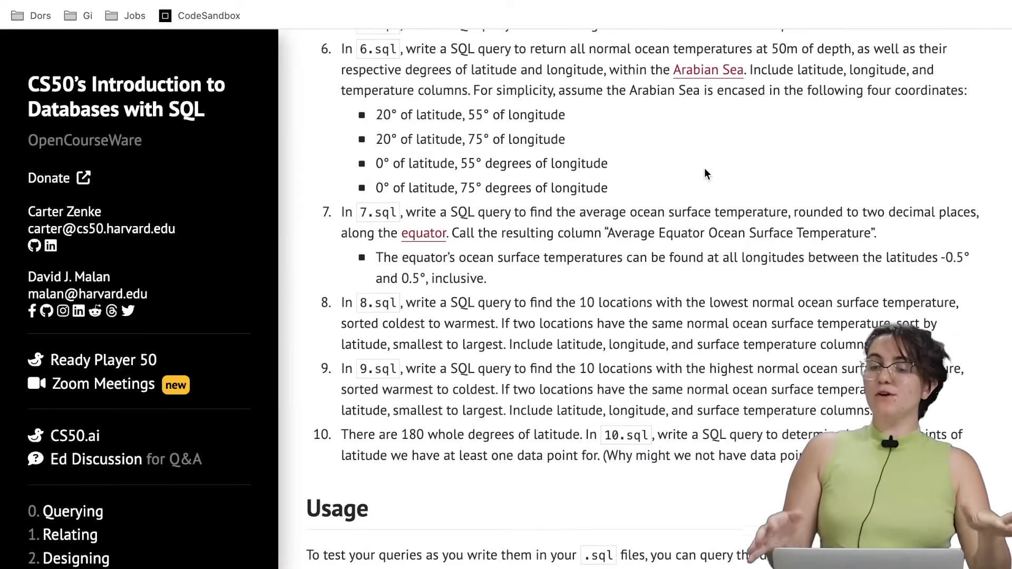